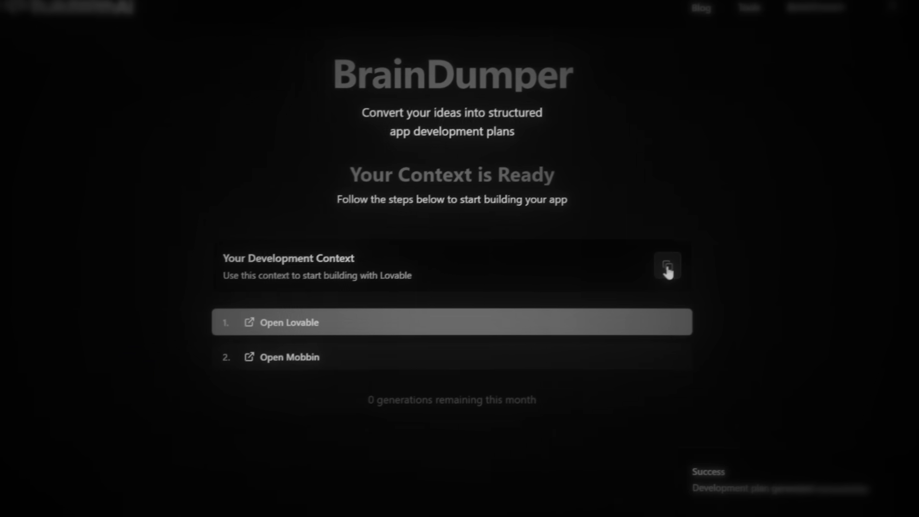
Copy the ready development context, then start describing an app idea ('an application that turns any app idea into a').
left_click(288, 322)
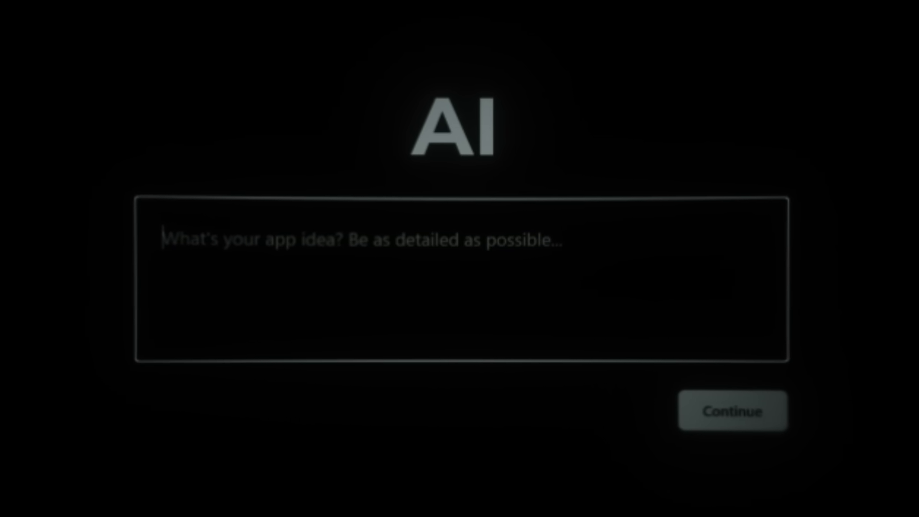
type("an application")
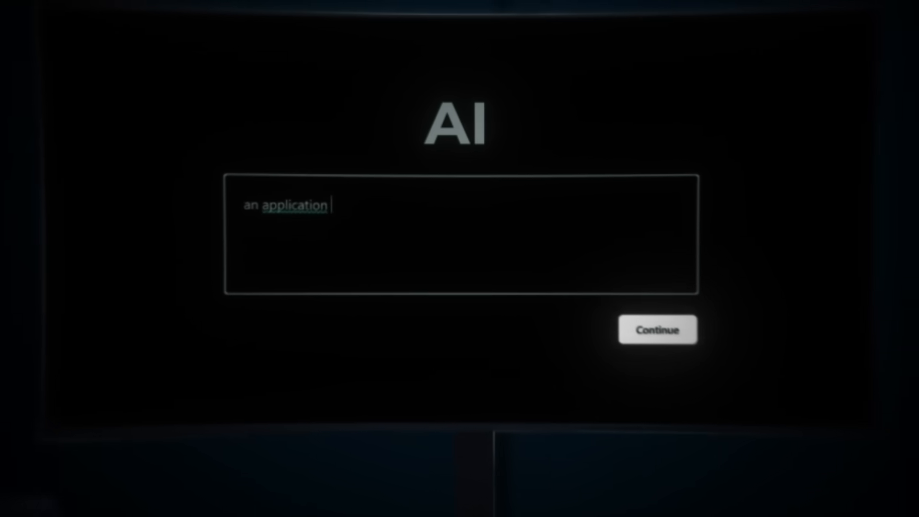
type("that turns any app")
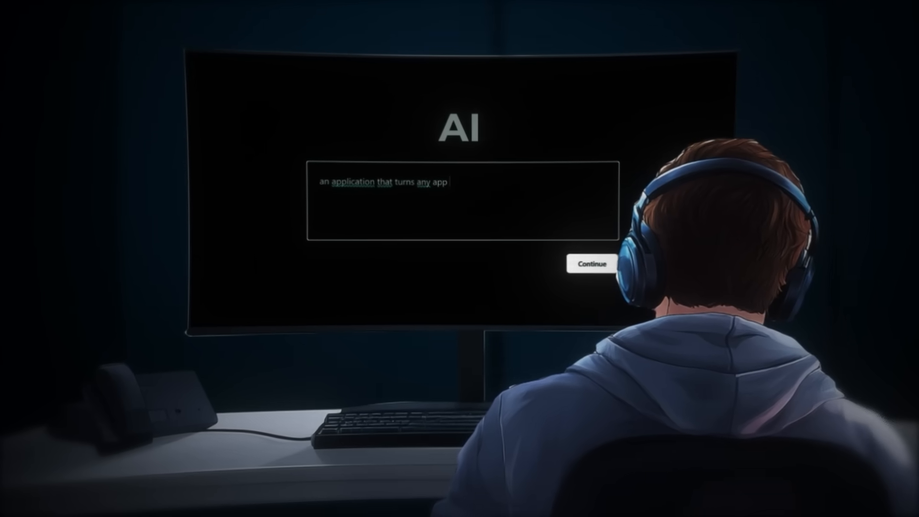
type("idea into a")
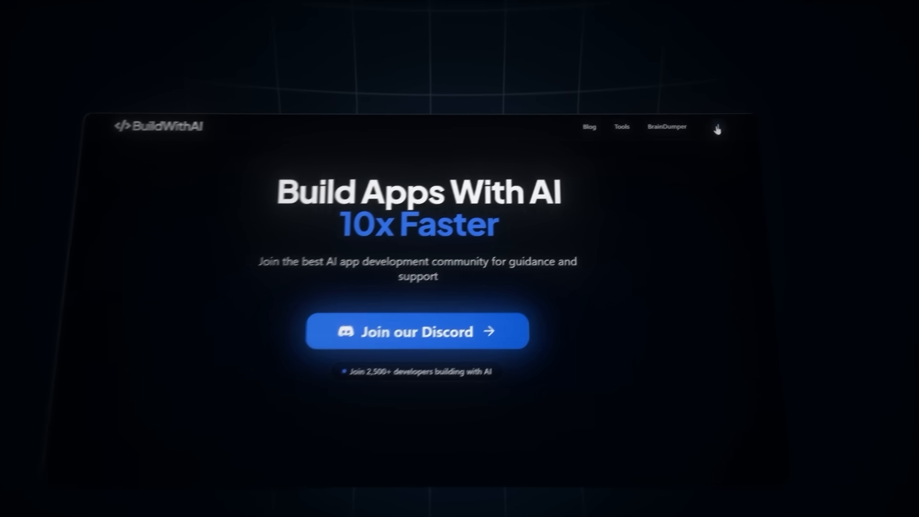
In BrainDumper choose Lovable as the target platform and reach the empty app-idea form.
left_click(666, 126)
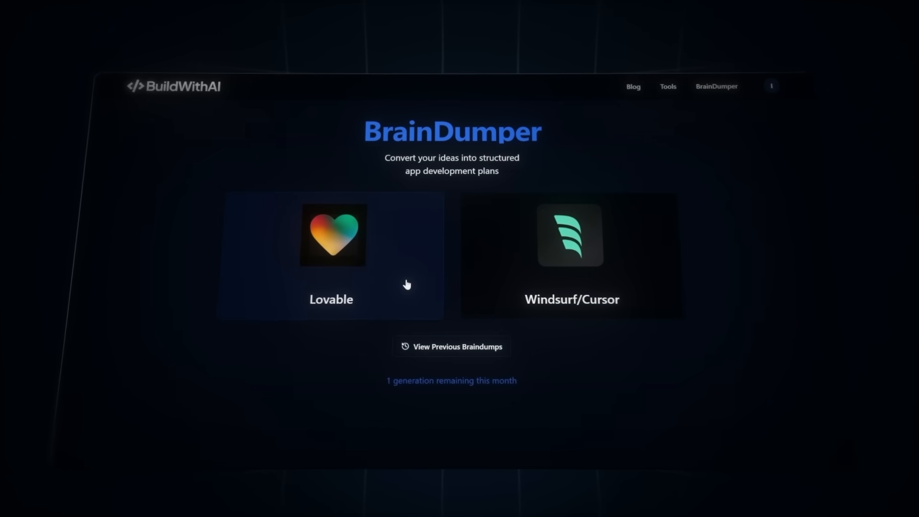
left_click(331, 254)
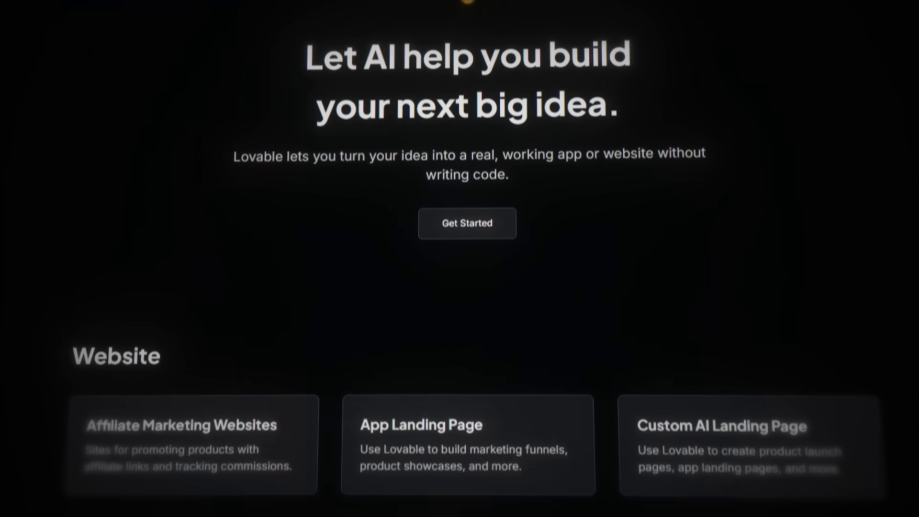
scroll("down", 3)
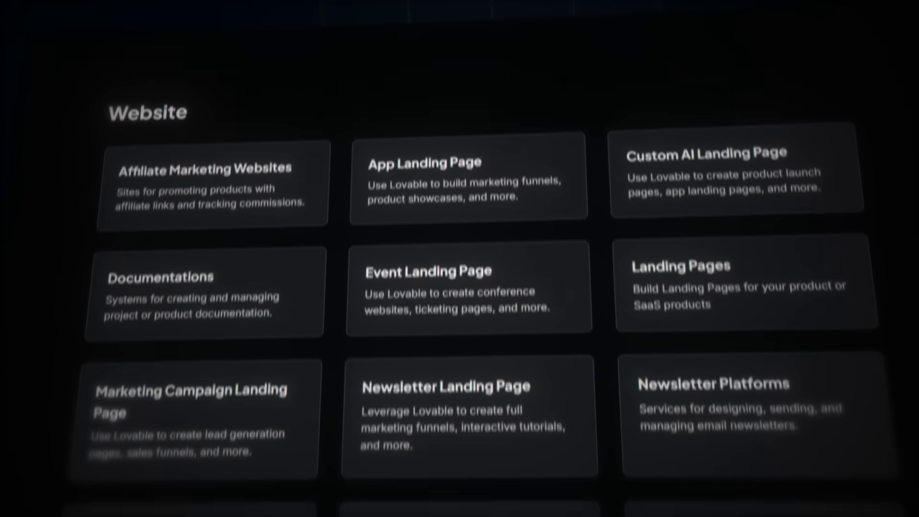
scroll("down", 3)
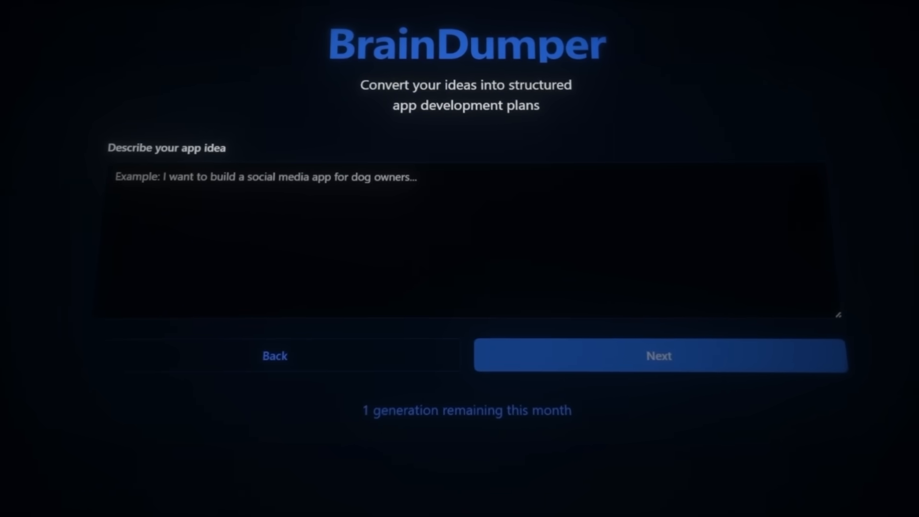
Describe a web-based single-task-focus Kanban board for task tracking and team collaboration and generate its plan.
type("Build a web-based Kanban board that enables task tracking and team collaboration, with a \"single-task focus\" approach: only one task can be active in the \"Doing\" column at any time, triggering a focus timer. Also include an integrated AI-powered chatbox (using DeepSeek API) allows users to query and analyze task data stored in the")
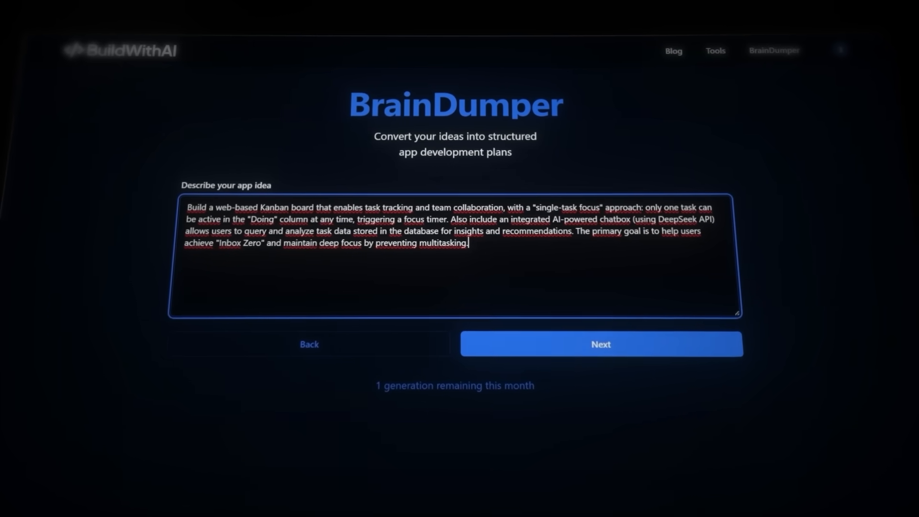
left_click(600, 344)
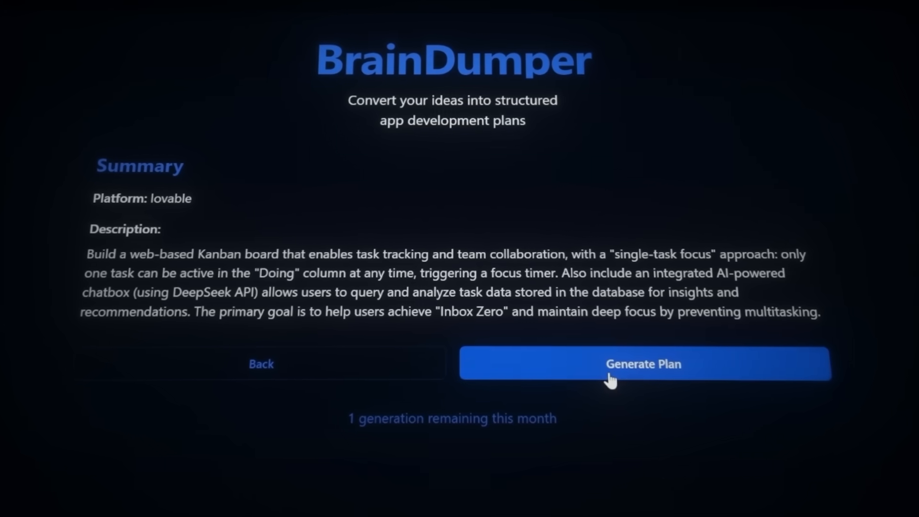
left_click(643, 364)
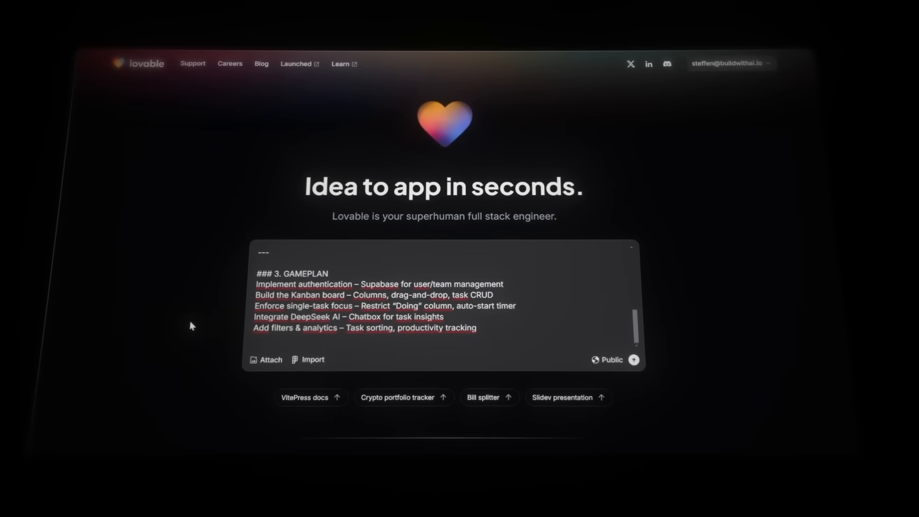
Submit the Kanban gameplan prompt so Lovable starts generating the app's code.
left_click(633, 360)
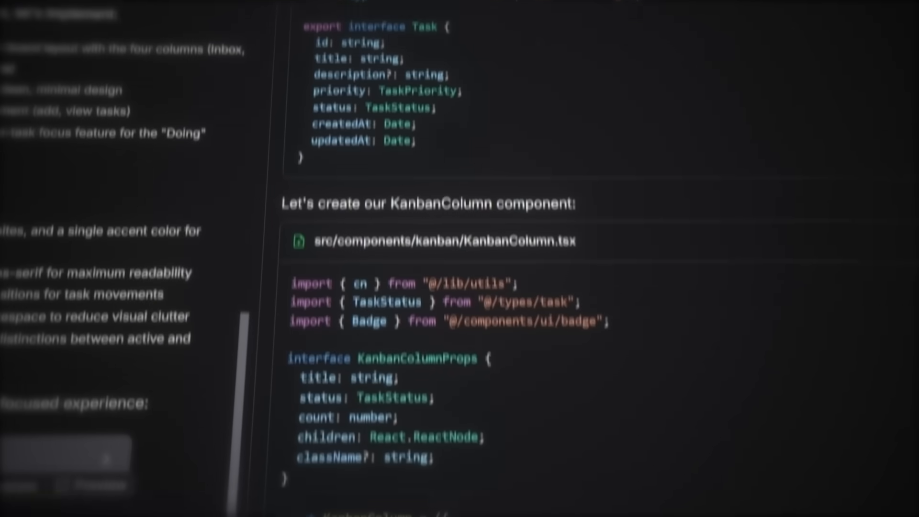
scroll("down", 3)
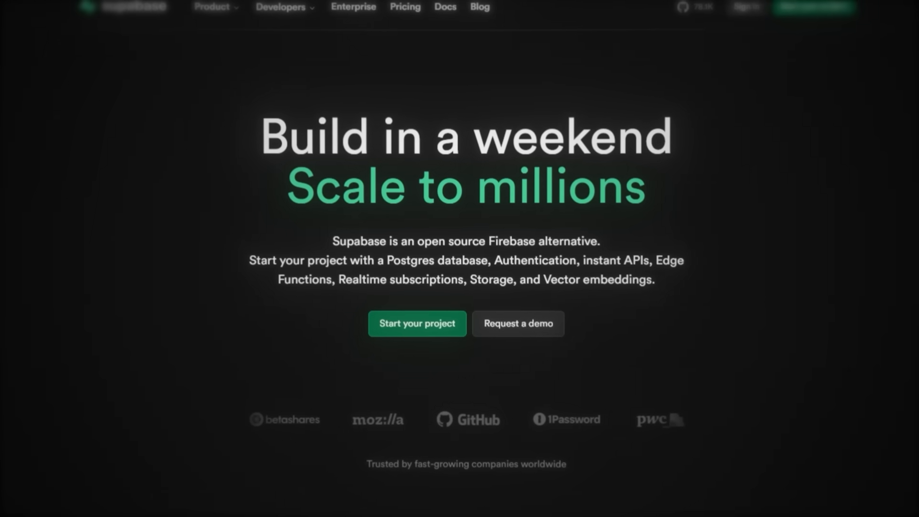
From the Supabase connection options create a new Supabase project in Central EU (Frankfurt).
scroll("down", 3)
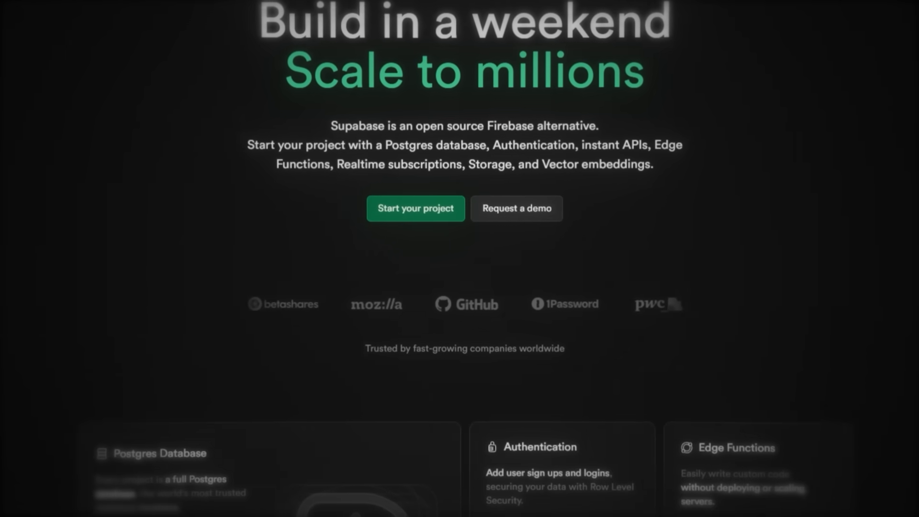
scroll("down", 3)
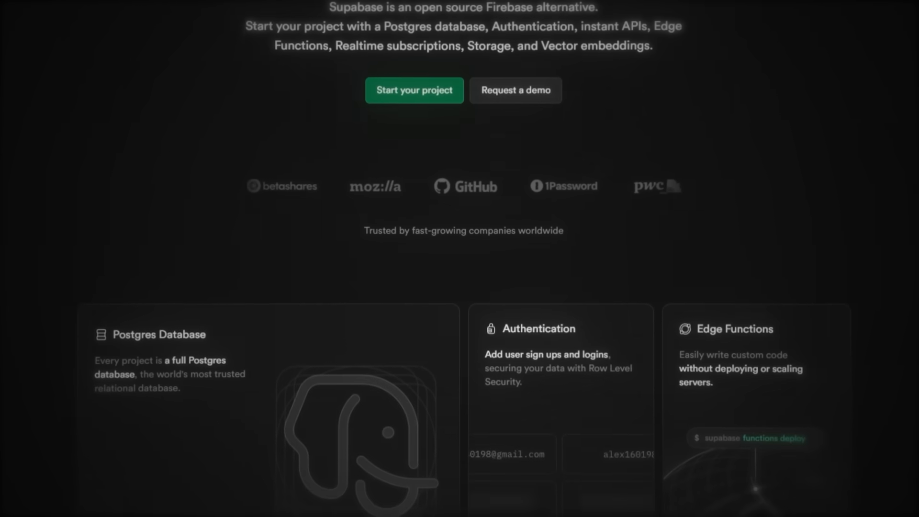
scroll("down", 3)
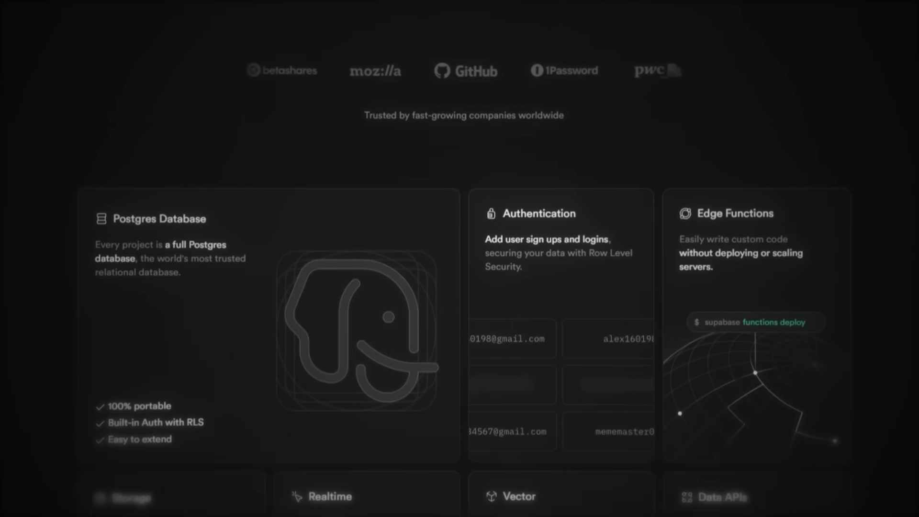
scroll("down", 3)
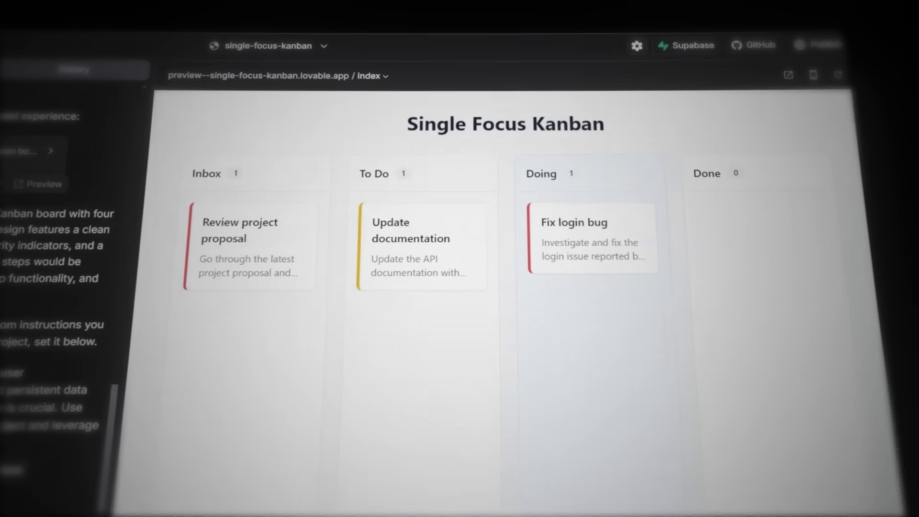
left_click(686, 45)
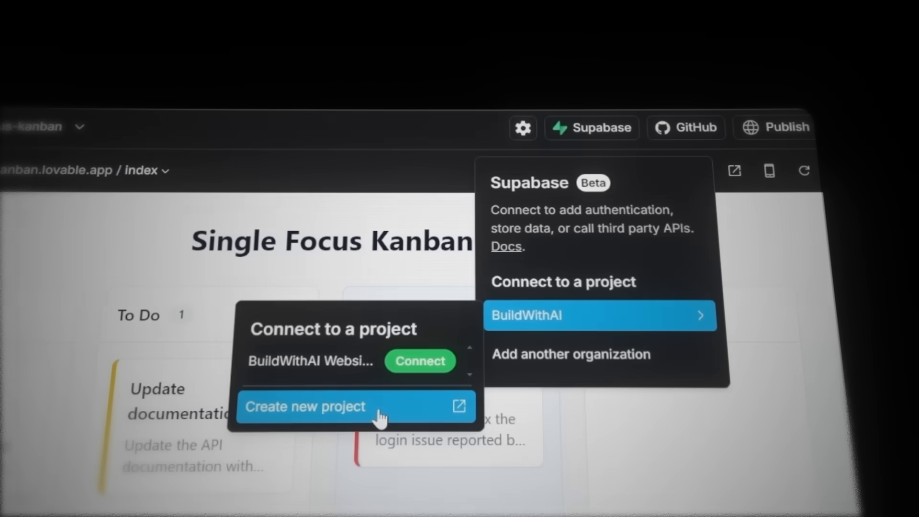
left_click(304, 406)
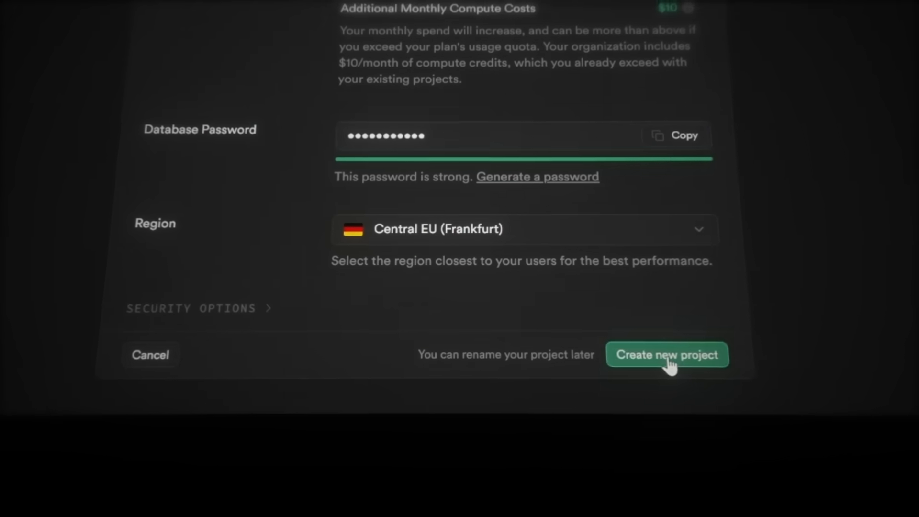
left_click(668, 354)
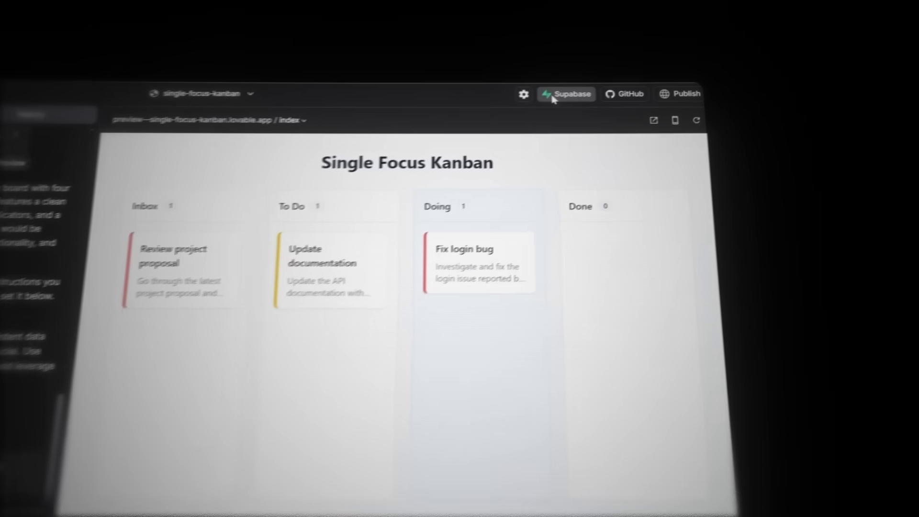
Link the Single Focus Kanban app to the newly created Supabase project.
left_click(565, 94)
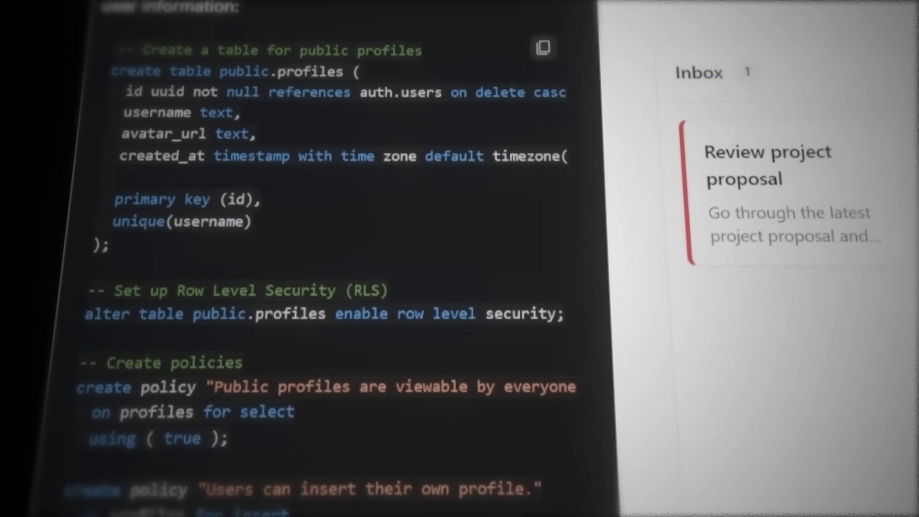
Apply the proposed database changes so the app gets its sign-up page.
scroll("down", 3)
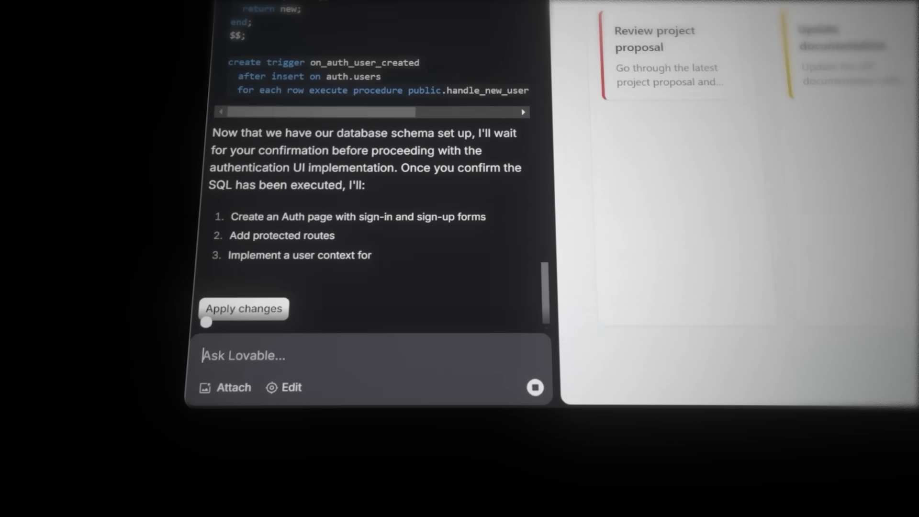
left_click(244, 309)
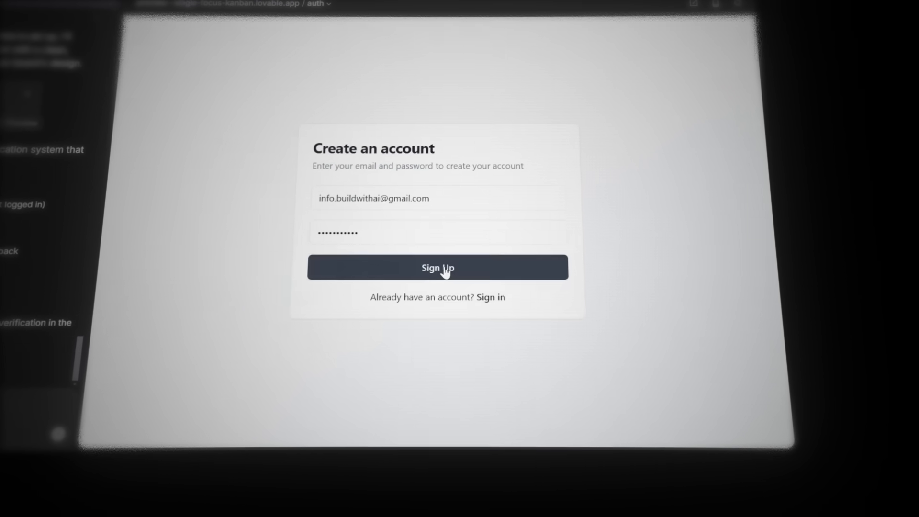
Register the account with the entered credentials and sign in from the Welcome back page.
left_click(437, 268)
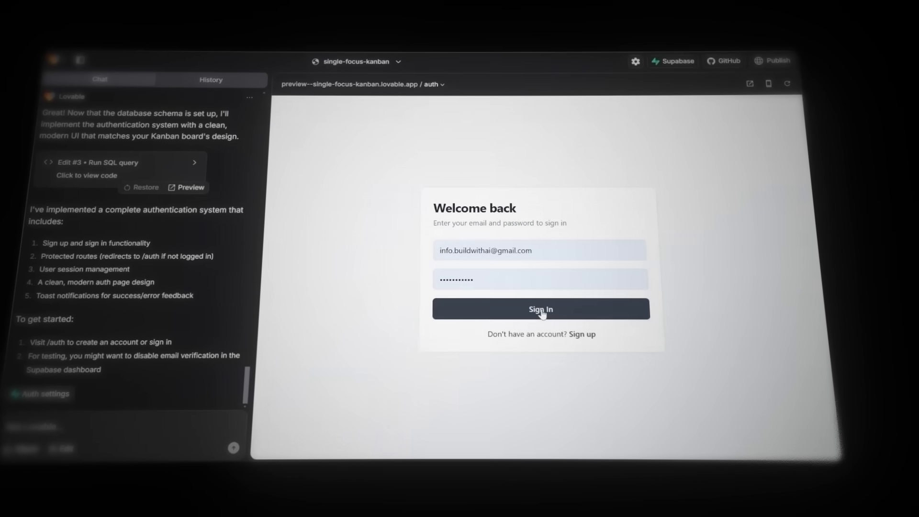
left_click(540, 310)
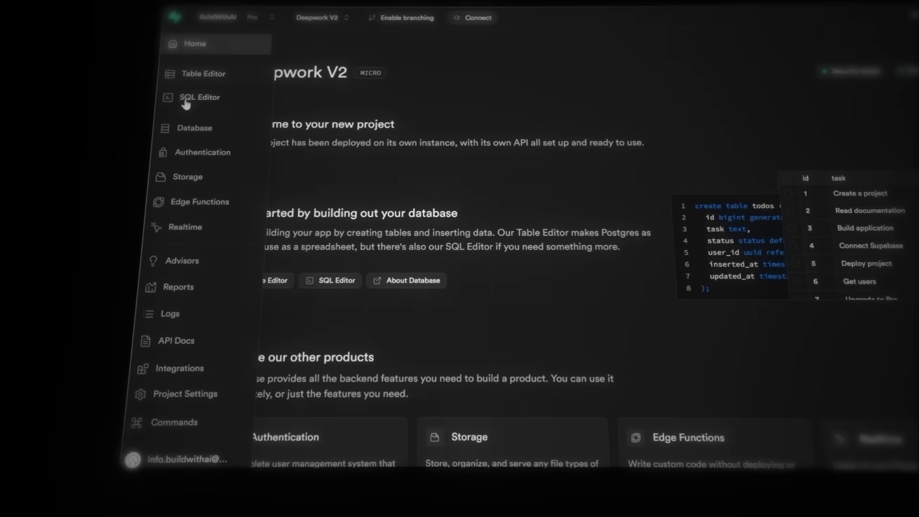
Check the profiles table's new row, then view the Authentication users list.
left_click(202, 152)
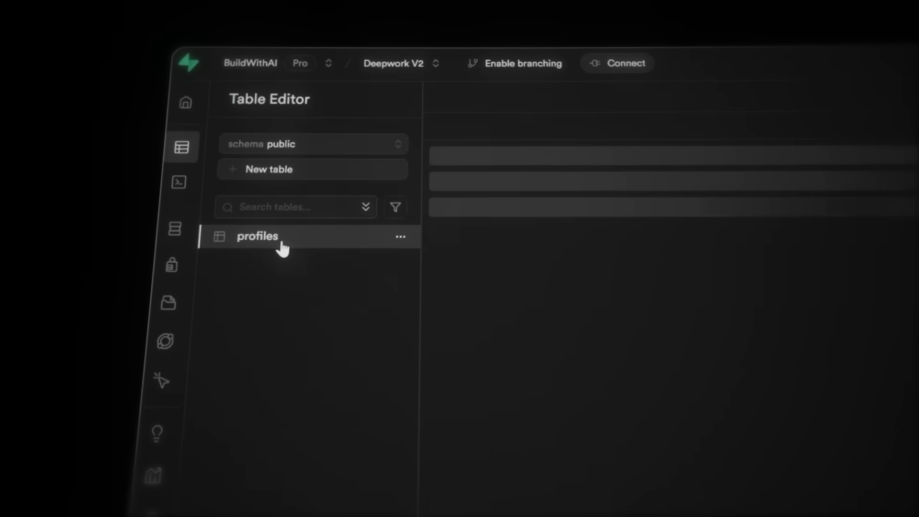
left_click(256, 236)
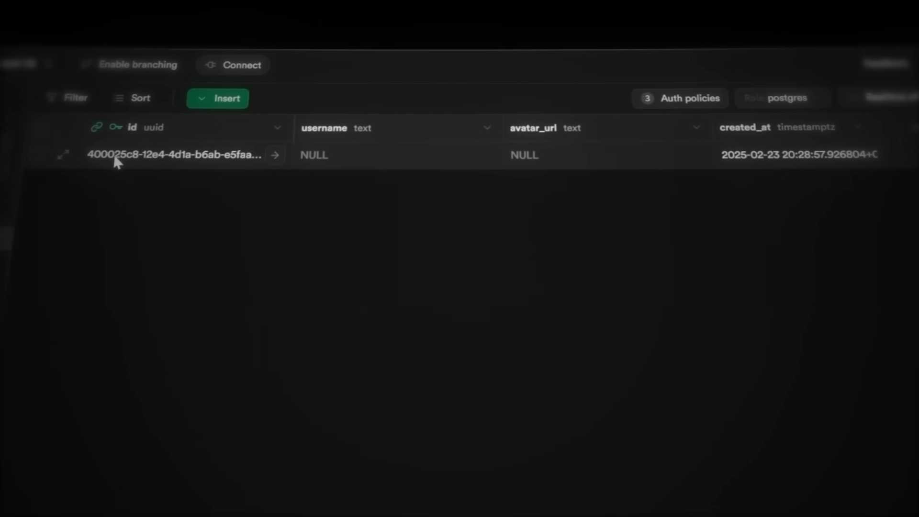
left_click(152, 231)
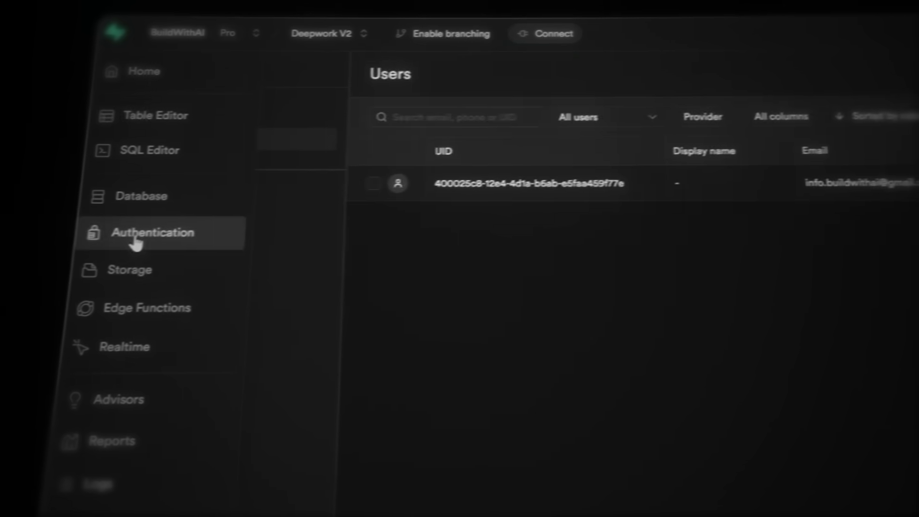
From the Users list start creating a new user directly via Add user.
left_click(527, 183)
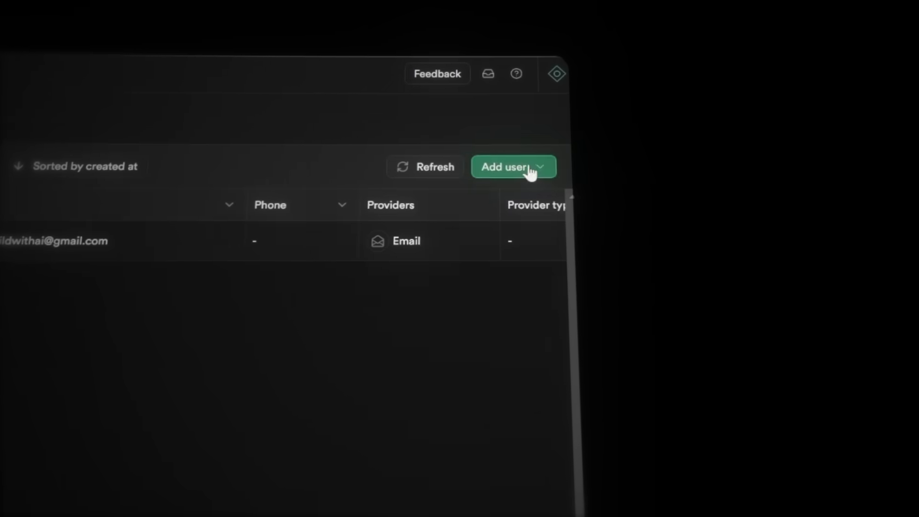
left_click(505, 166)
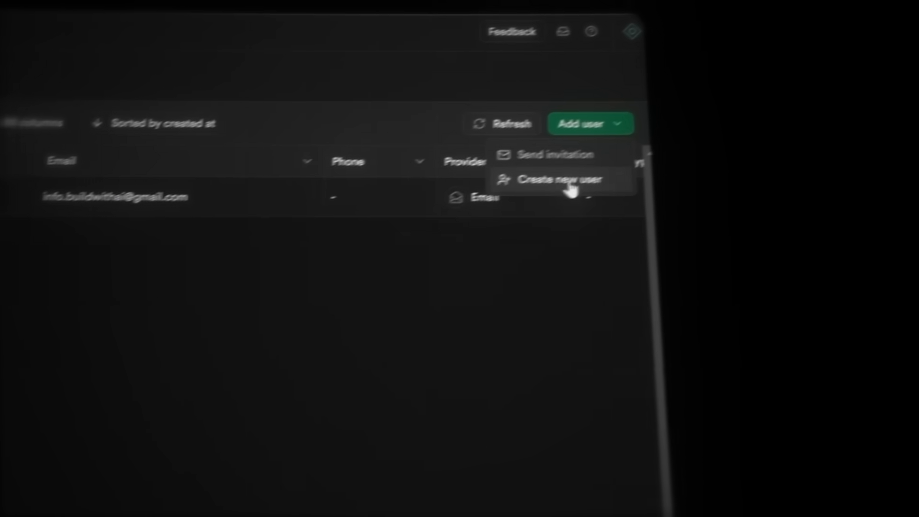
left_click(558, 179)
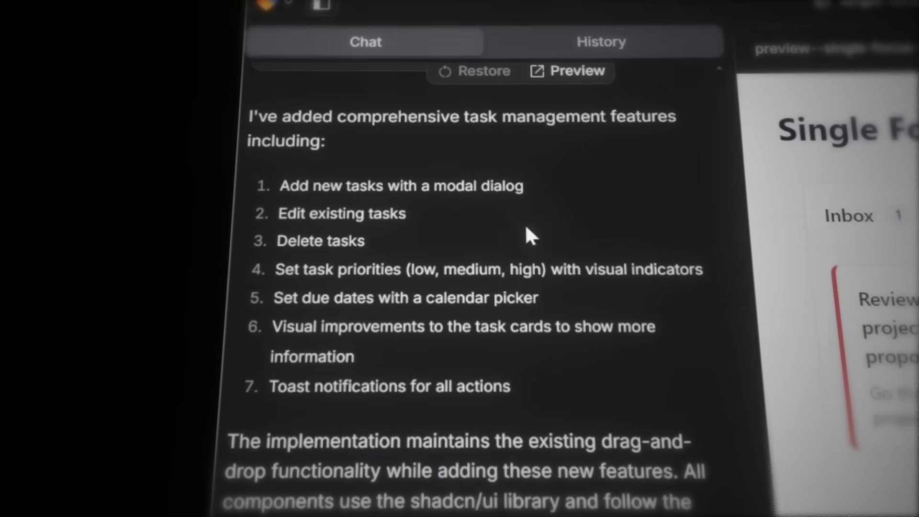
Add a high-priority 'Wash clothes' task with description 132 to the Inbox.
scroll("down", 3)
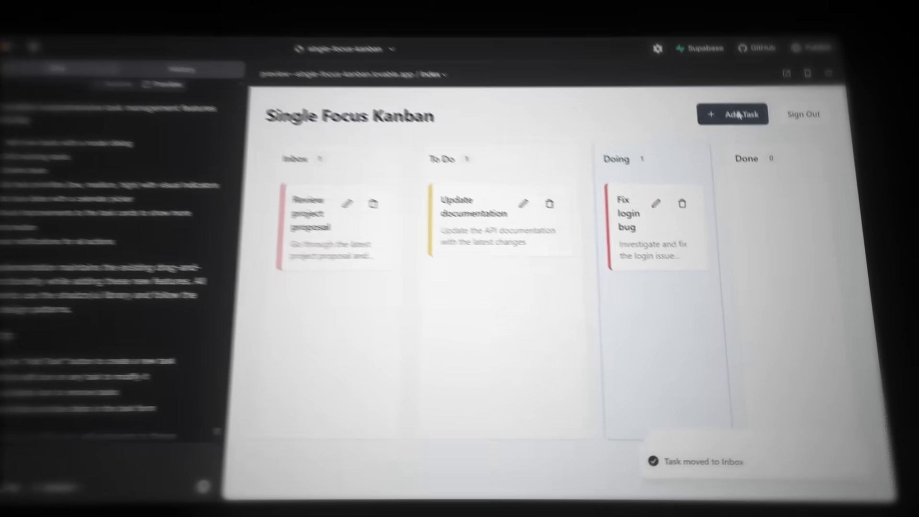
left_click(733, 114)
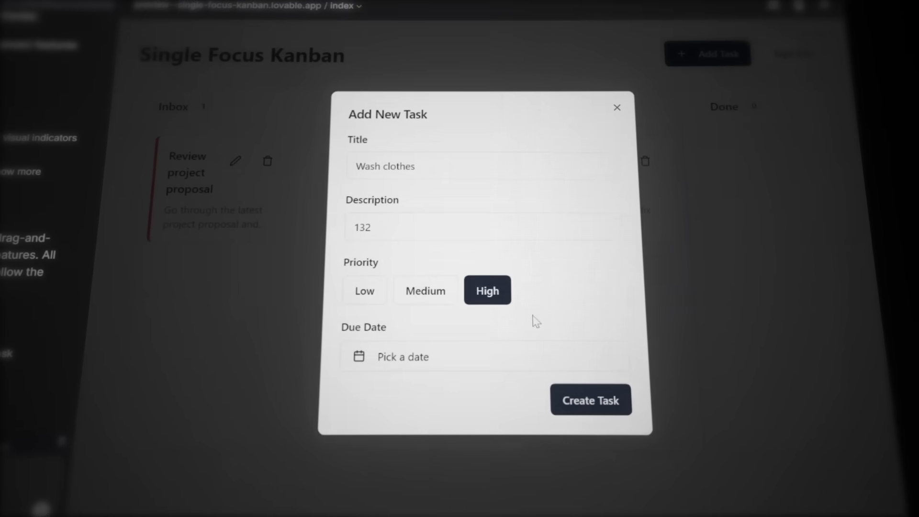
left_click(591, 400)
type("2. I can't choose a date for the new tasks")
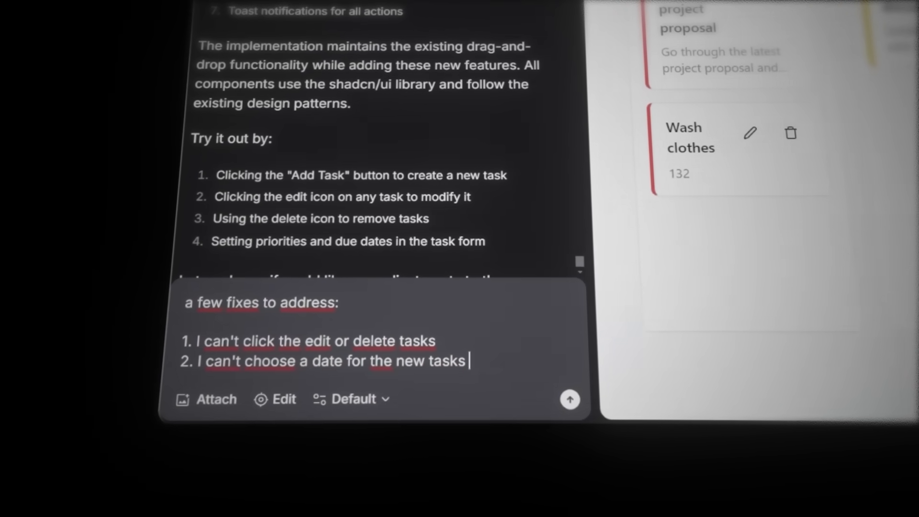
Send the edit/delete and date-picker bug report, then reload the preview.
left_click(569, 398)
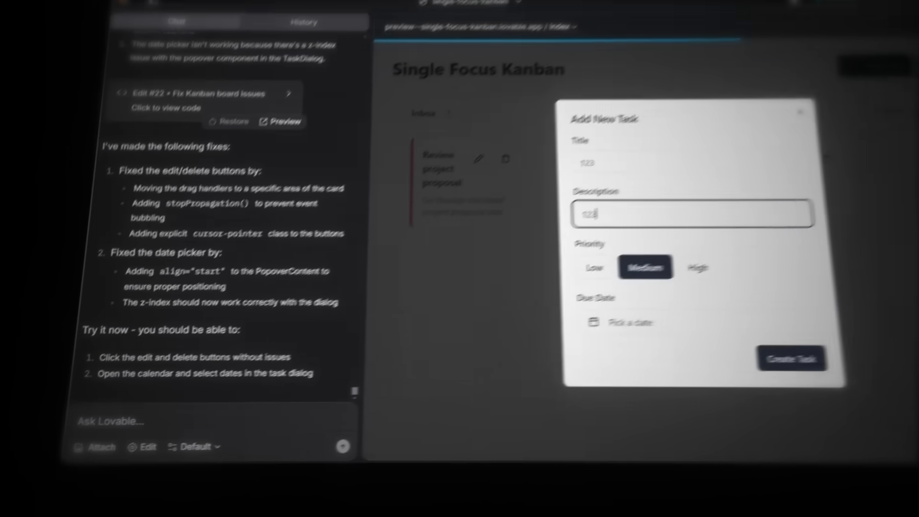
left_click(791, 358)
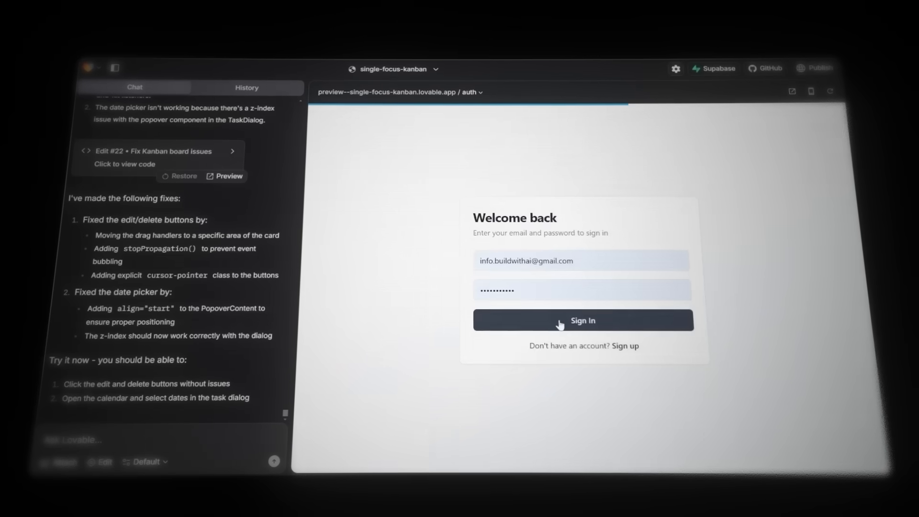
Sign in to the preview before asking for Supabase task persistence.
left_click(583, 319)
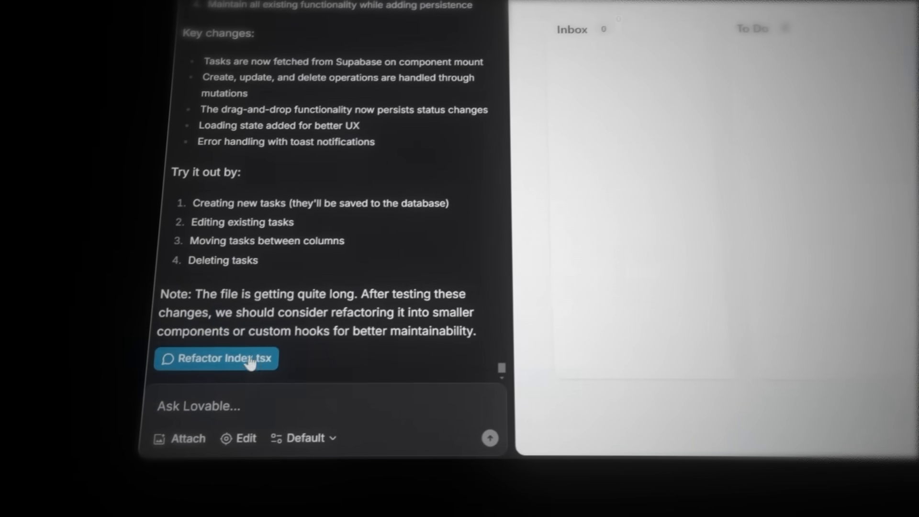
Request the Index.tsx refactor and sign back in to the preview.
left_click(215, 358)
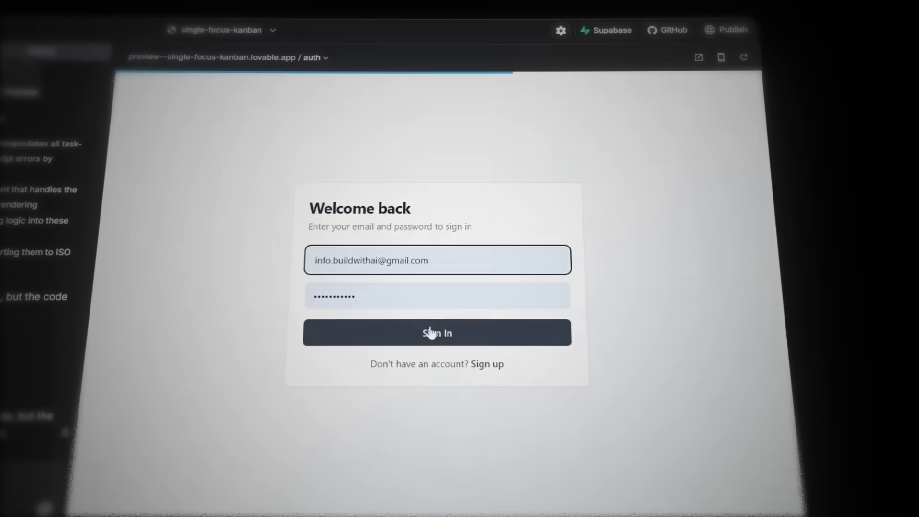
left_click(437, 332)
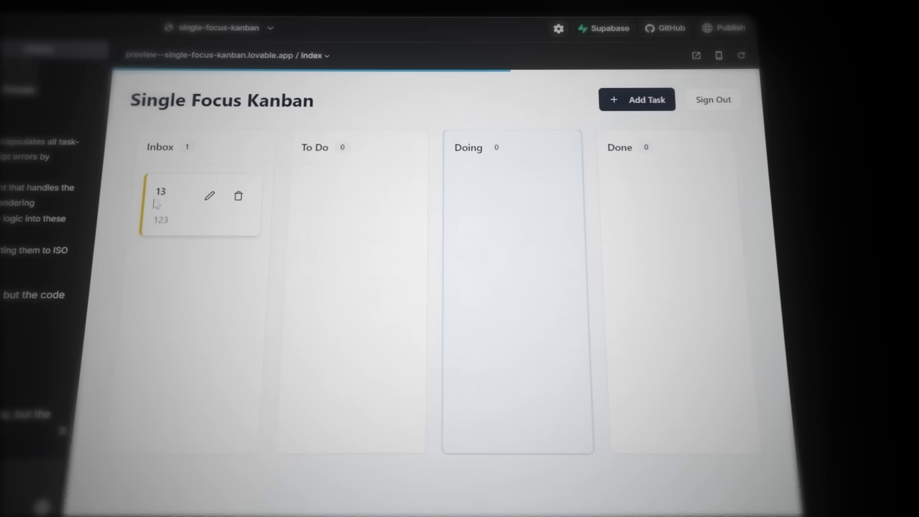
Create a new task with title and description '321' on the board.
left_click(637, 99)
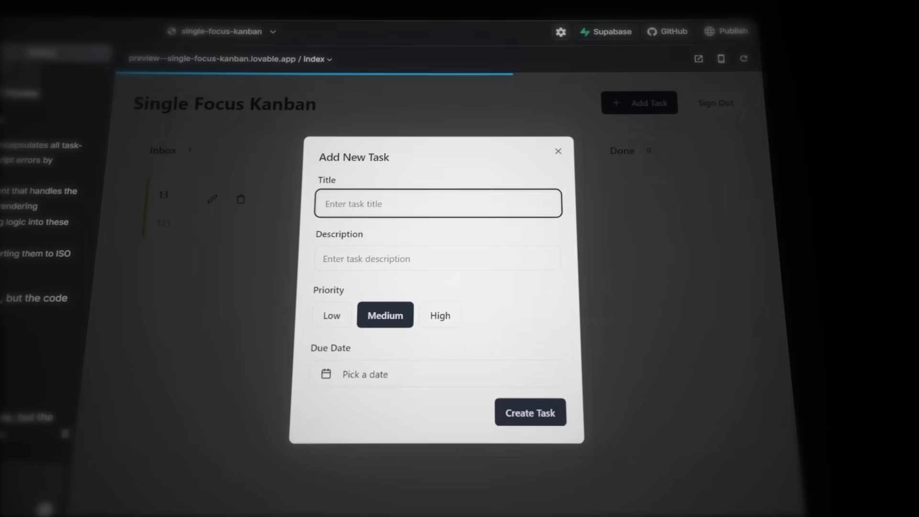
type("321")
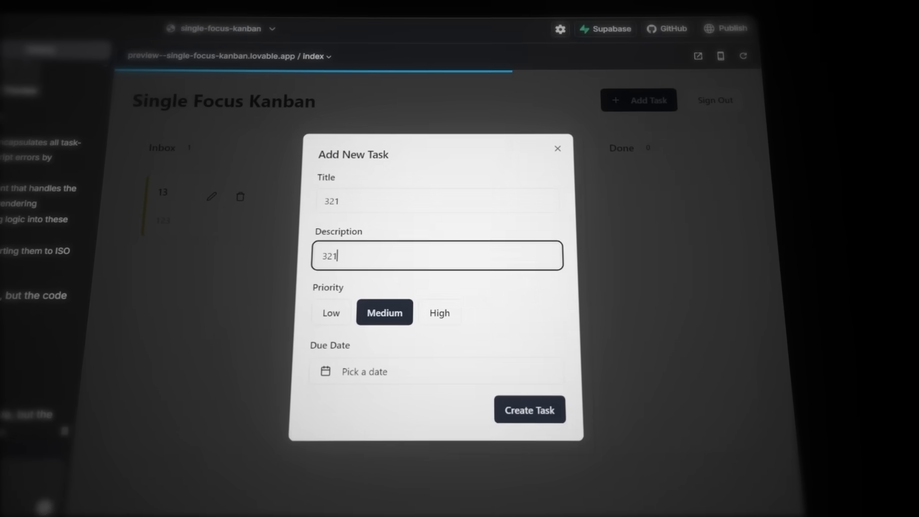
left_click(528, 409)
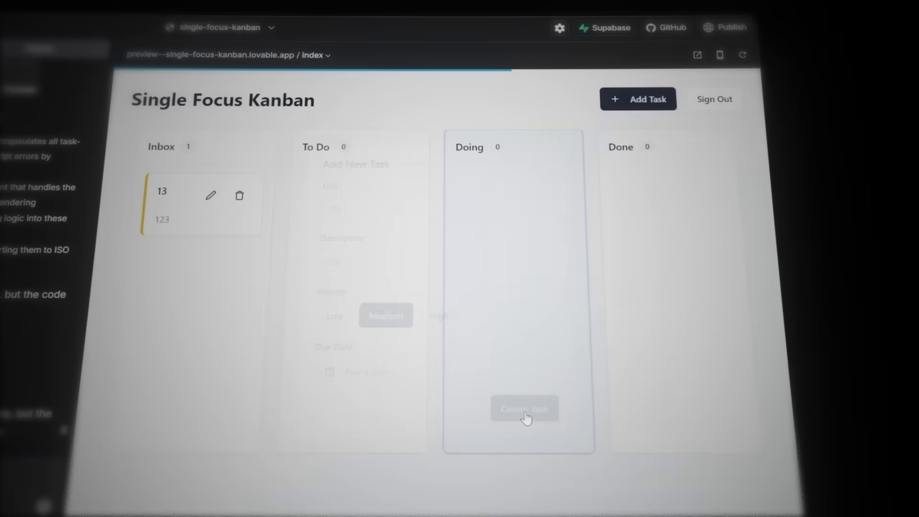
left_click(524, 409)
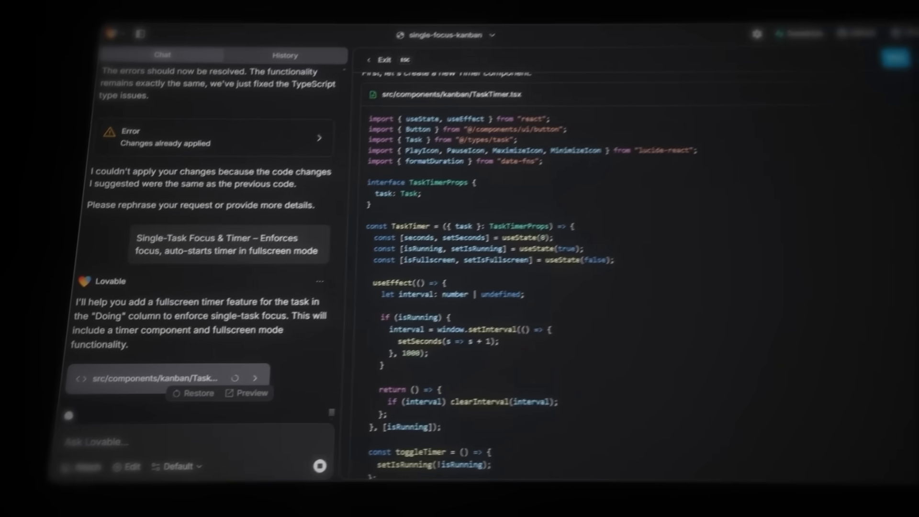
Scroll through the TaskTimer.tsx code as Lovable writes it.
scroll("down", 3)
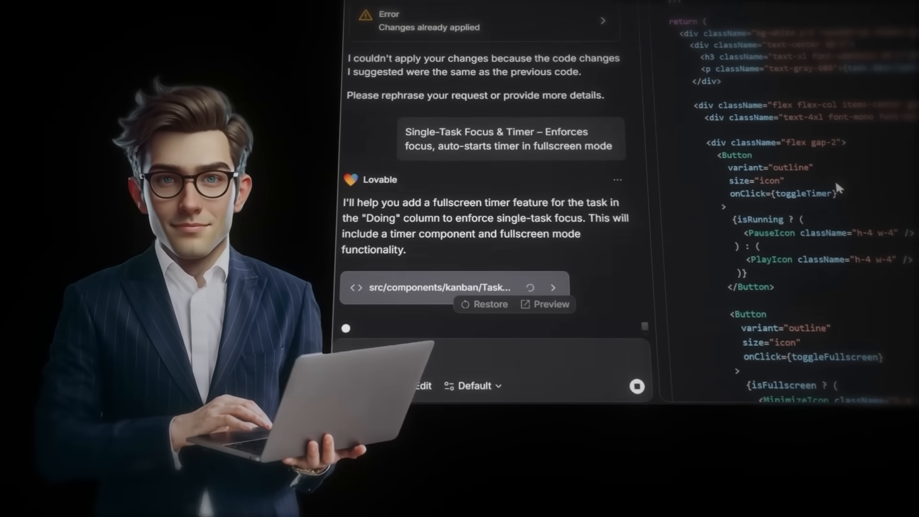
scroll("down", 3)
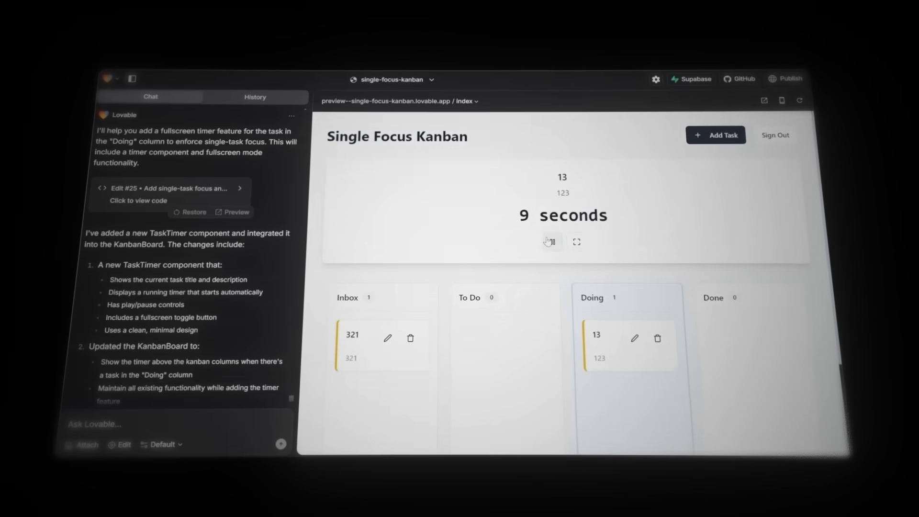
Test pausing task 13's timer and dragging its card between columns.
left_click(552, 242)
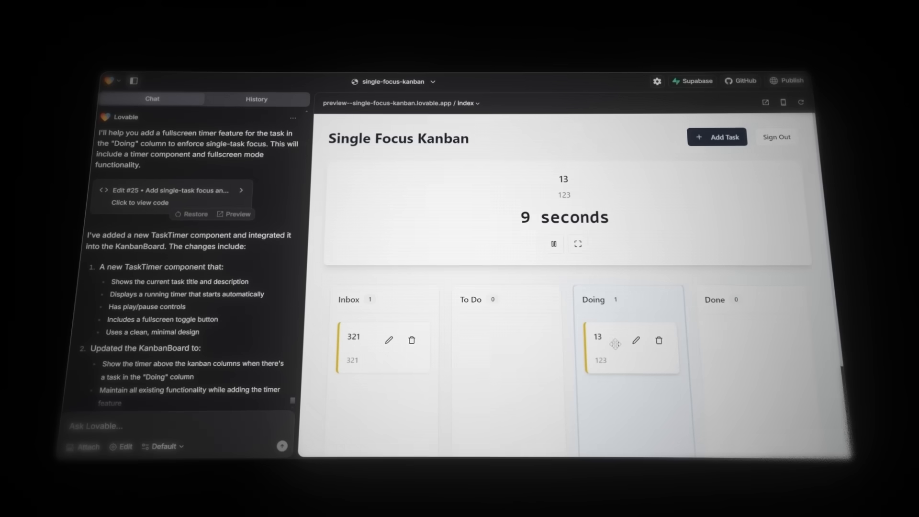
left_click_drag(630, 346, 504, 217)
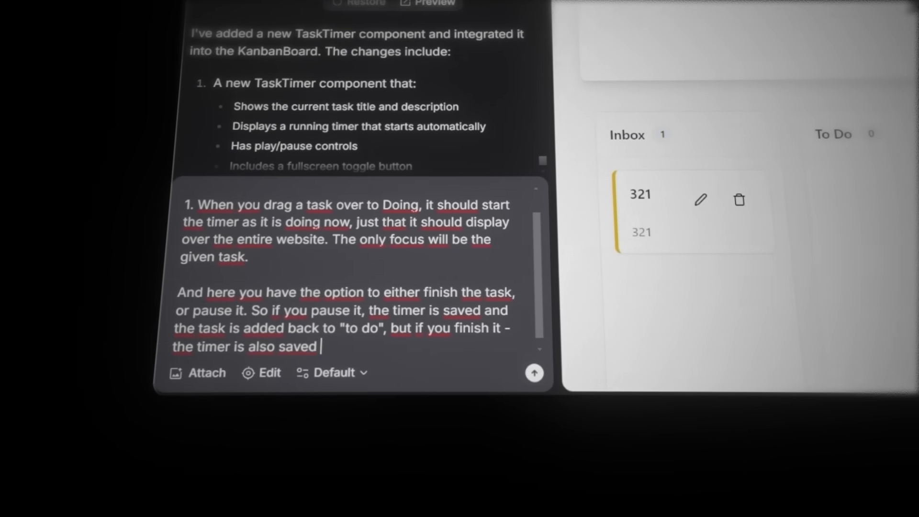
Write the fullscreen timer request with pause and 'added to done' finish options.
type(", but the task is")
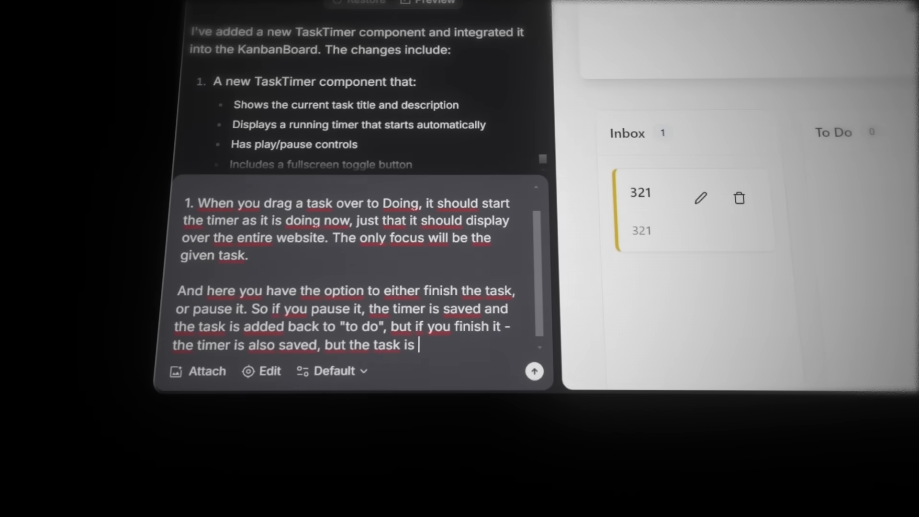
type("added to \"done")
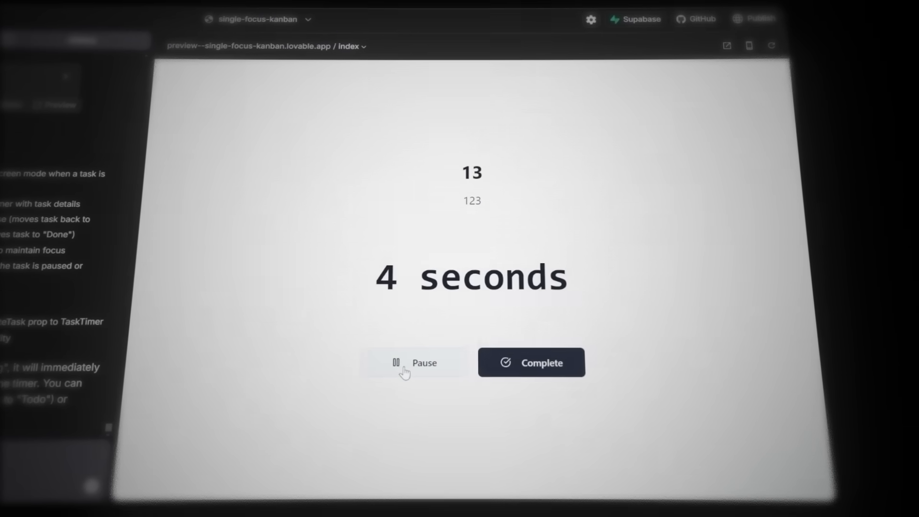
Pause task 13's fullscreen timer and try its controls until the task lands in Done.
left_click(531, 362)
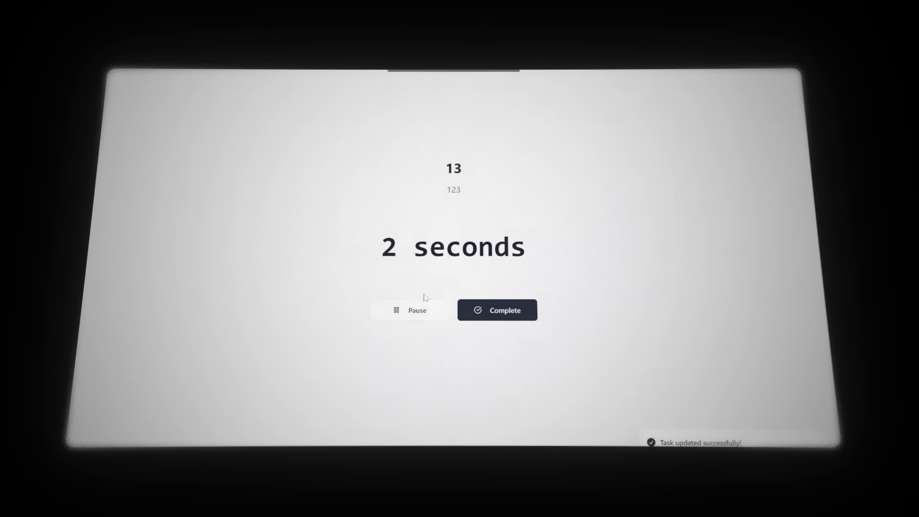
left_click(497, 309)
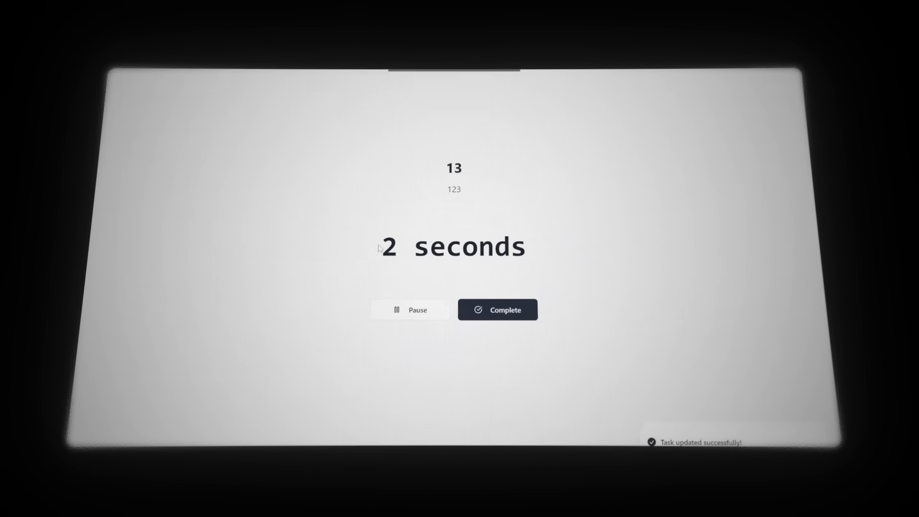
left_click(498, 309)
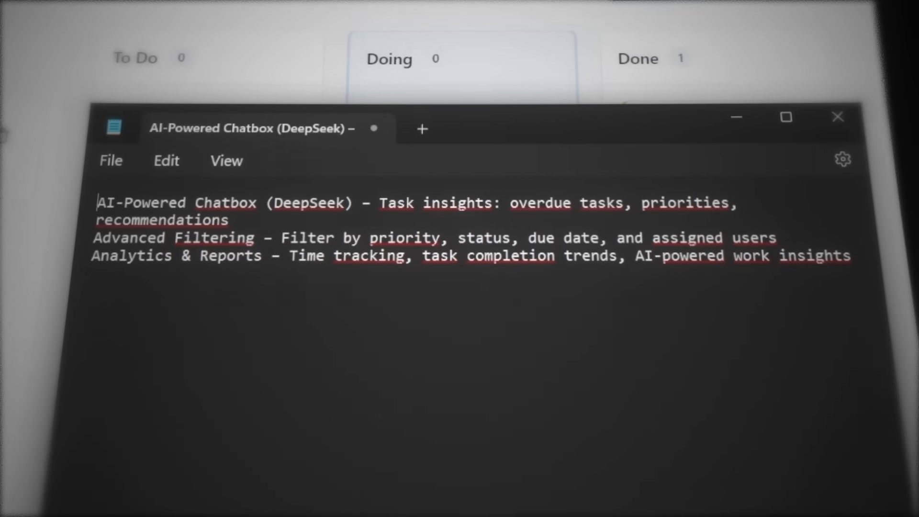
Select the Advanced Filtering feature line in the Notepad list.
left_click_drag(98, 202, 229, 220)
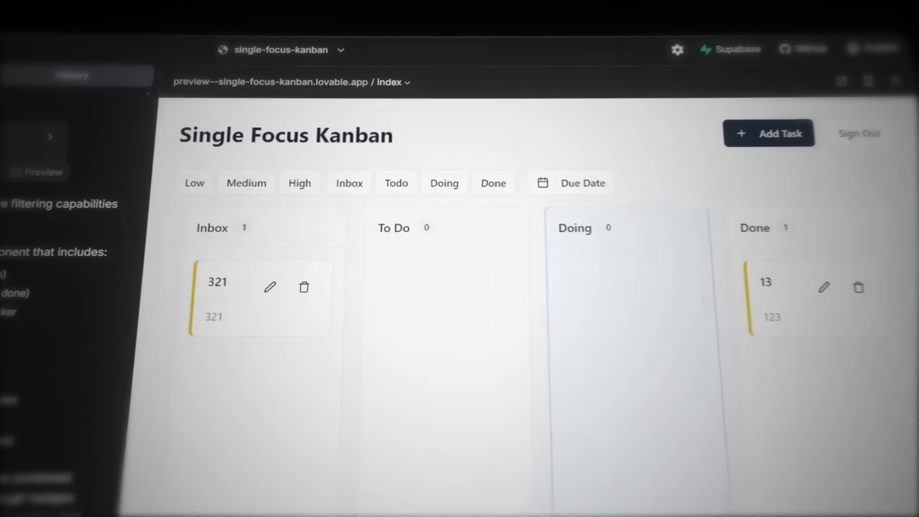
Filter the board to Medium priority and Done status, then try the due-date picker, triggering an error.
left_click(246, 183)
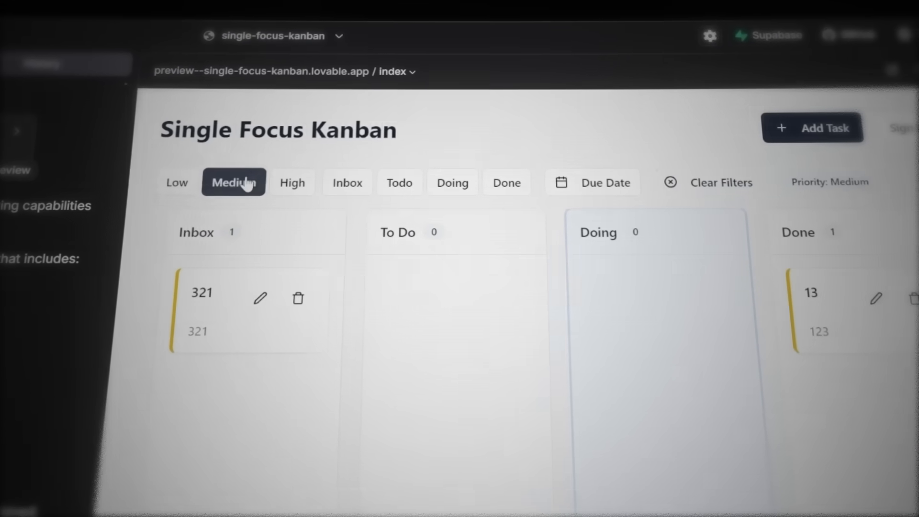
left_click(293, 182)
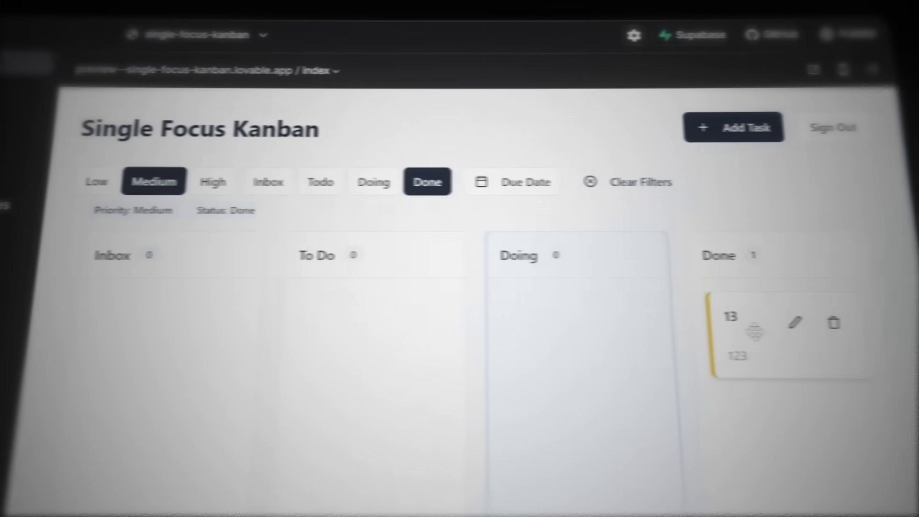
left_click(513, 182)
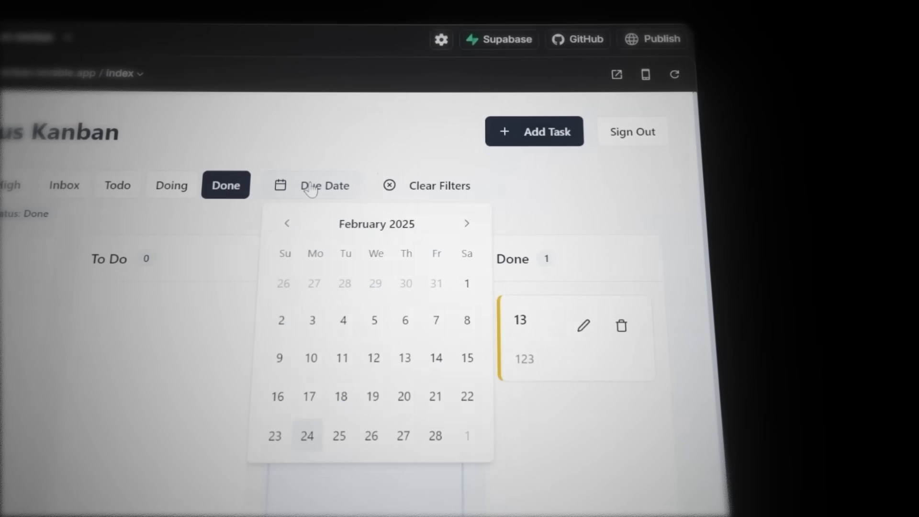
left_click(315, 185)
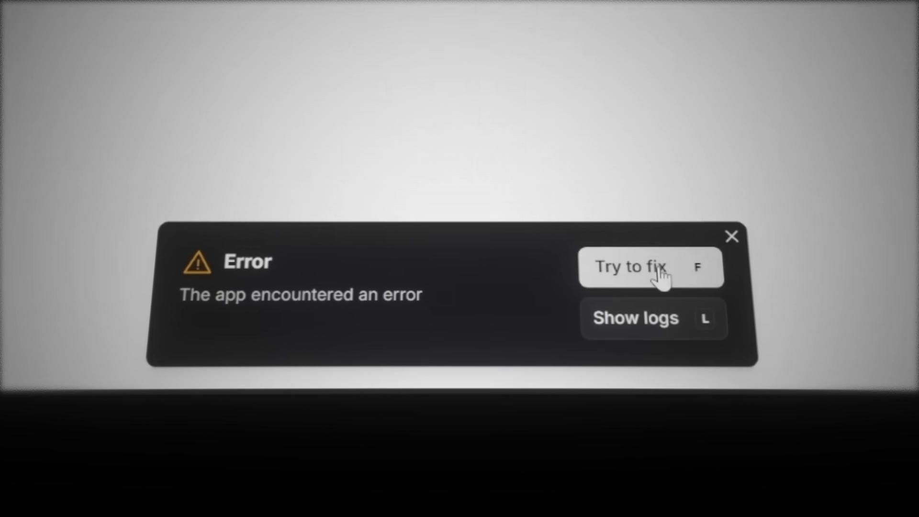
Have the error fixed automatically, then complete task 321 from its focus timer.
left_click(630, 267)
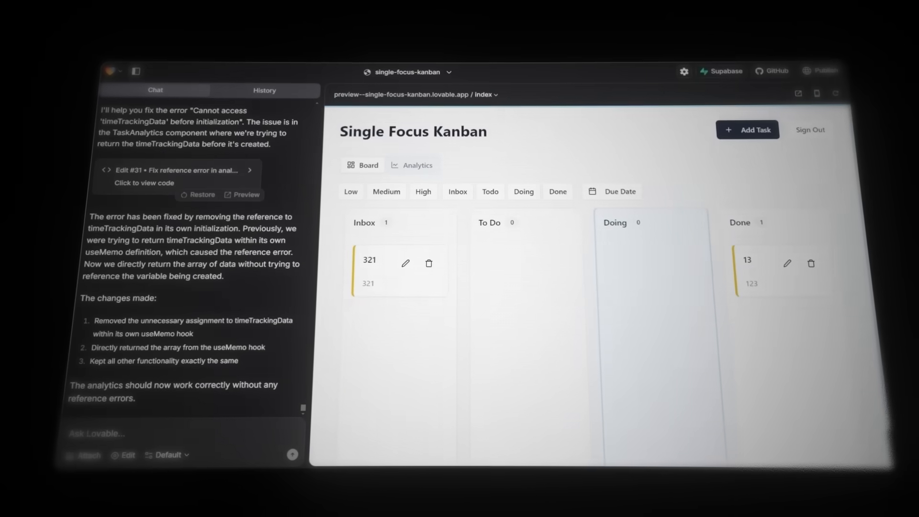
left_click(411, 165)
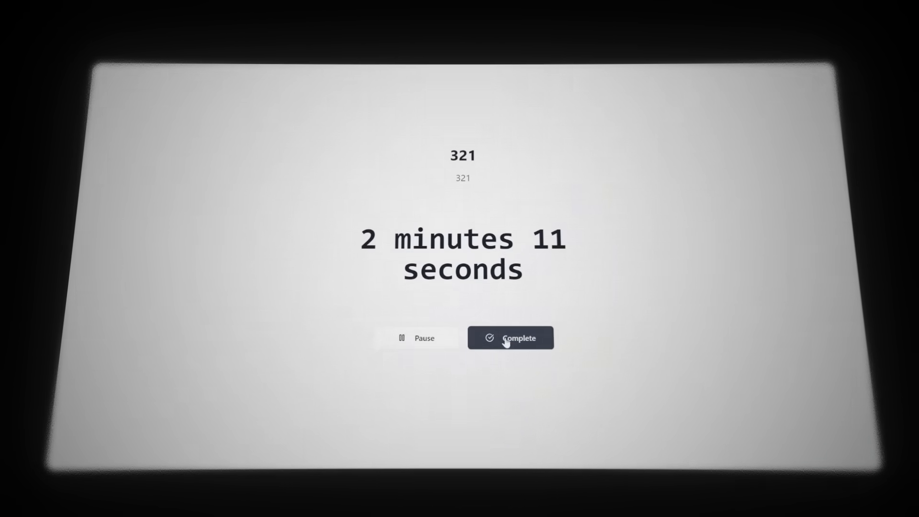
left_click(509, 338)
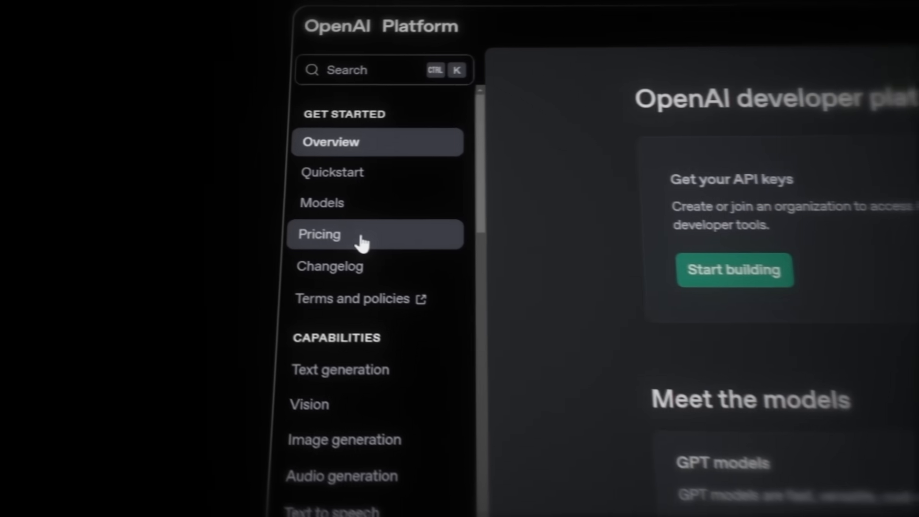
Review model pricing, then generate an API key named Deepwork V2 in a Deepwork V2 project.
left_click(320, 234)
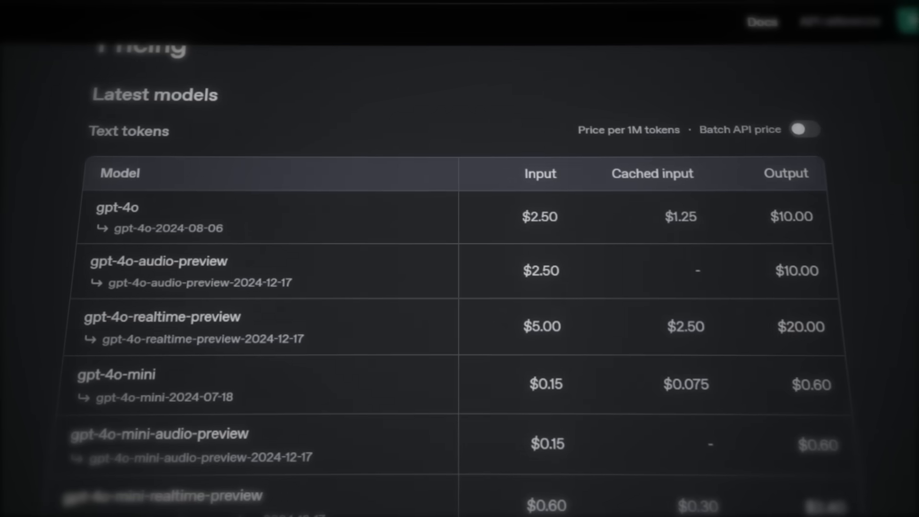
scroll("down", 3)
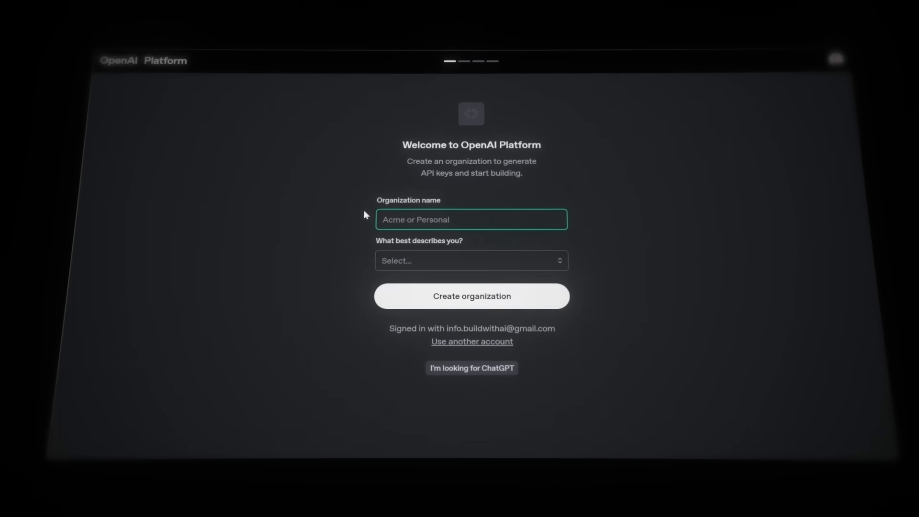
left_click(471, 296)
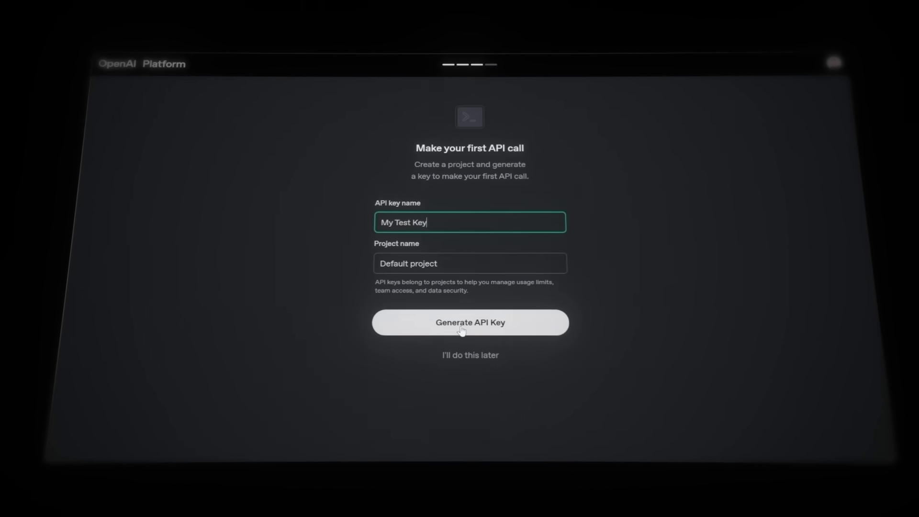
type("Deepwork V2")
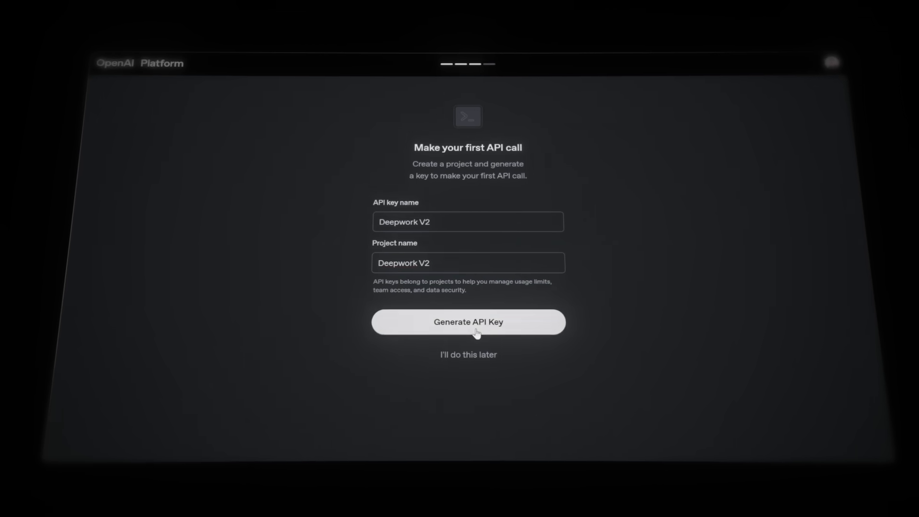
left_click(468, 321)
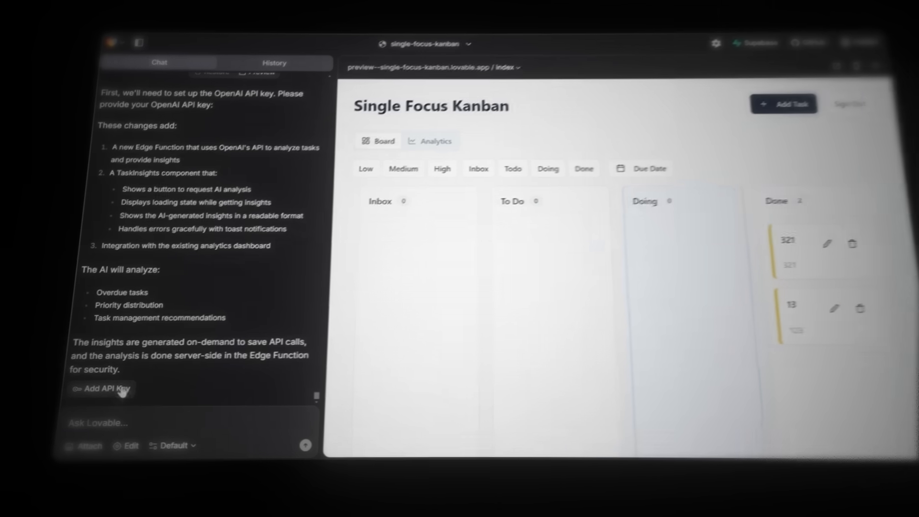
Submit the OpenAI API key in Lovable's chat and switch the app to its Analytics view.
left_click(106, 389)
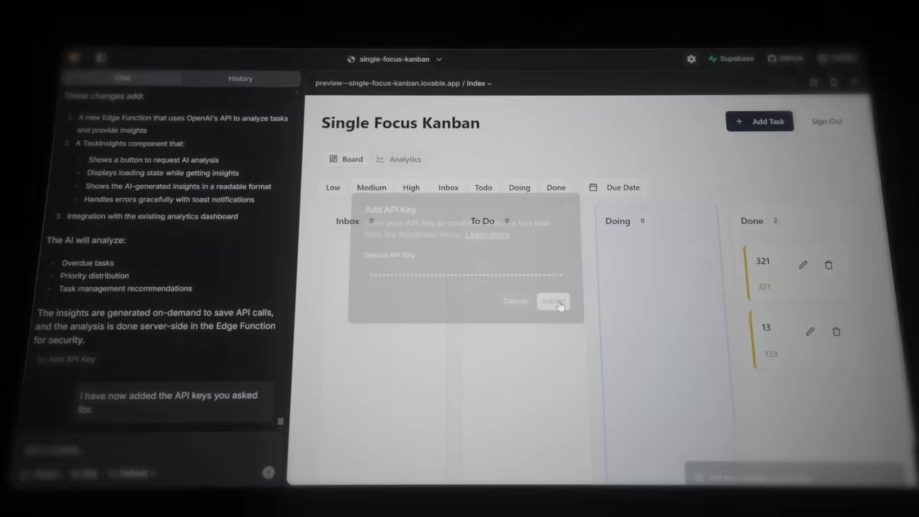
left_click(552, 300)
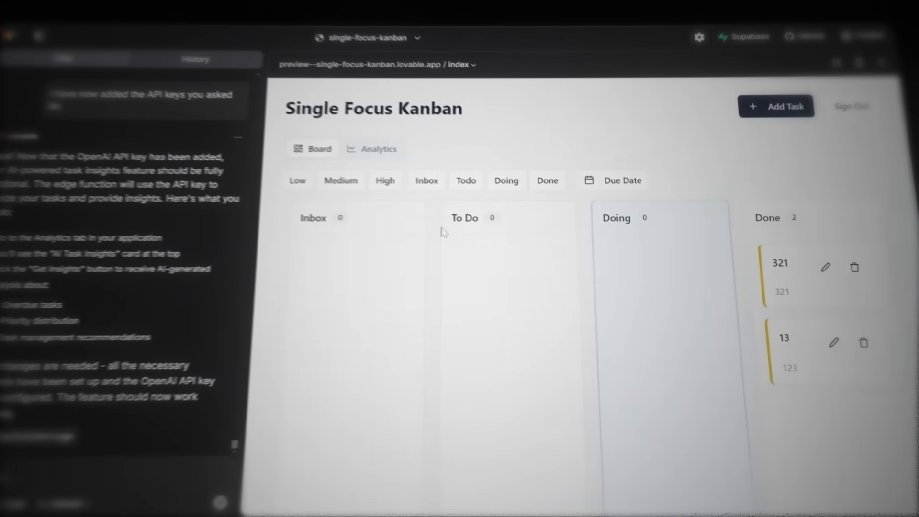
left_click(372, 148)
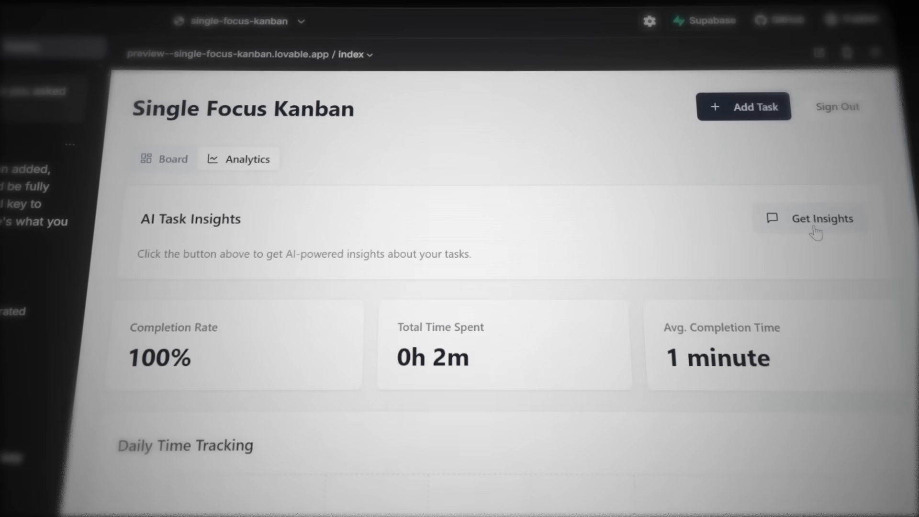
Run Get Insights and read the generated overdue-task, priority and recommendation analysis.
left_click(814, 218)
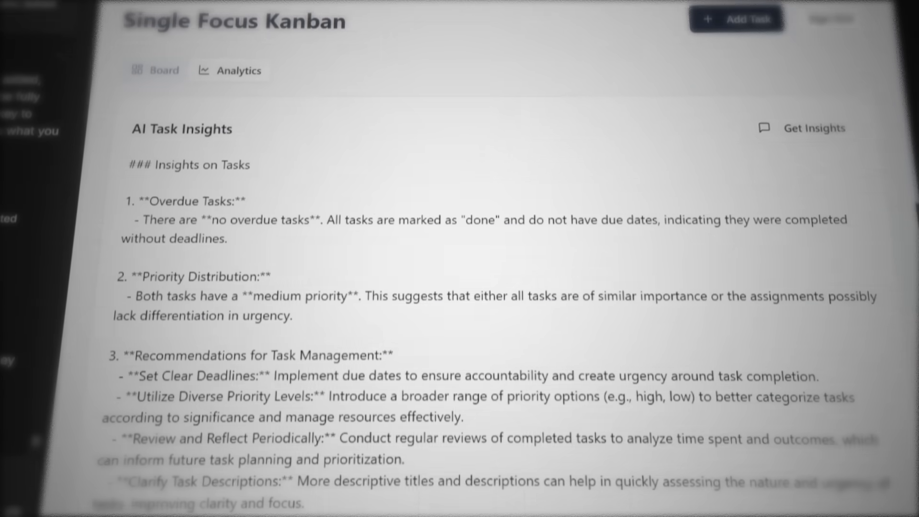
scroll("down", 3)
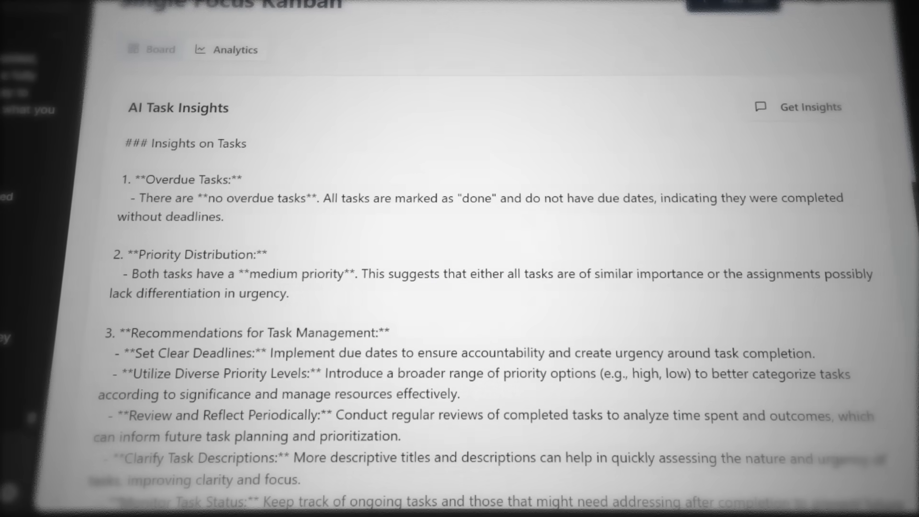
scroll("down", 3)
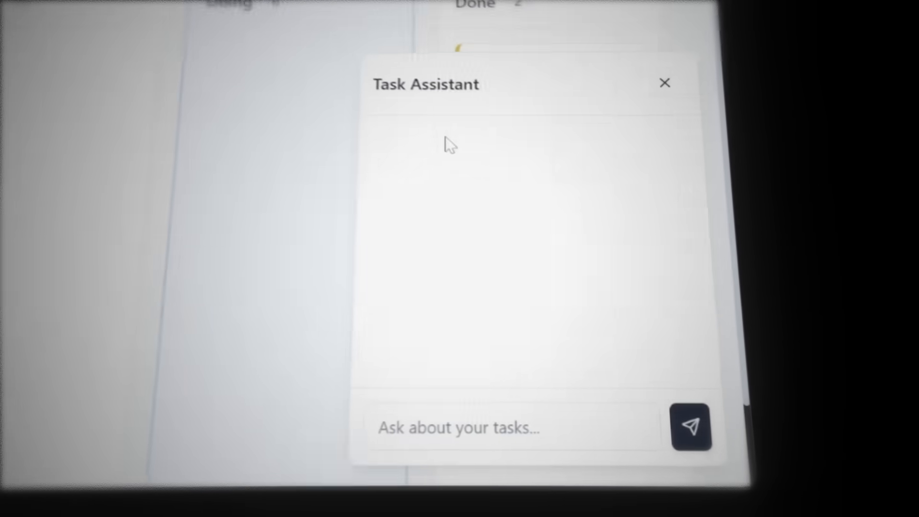
Ask Lovable to make the Task Assistant answer from real database task data.
left_click(505, 427)
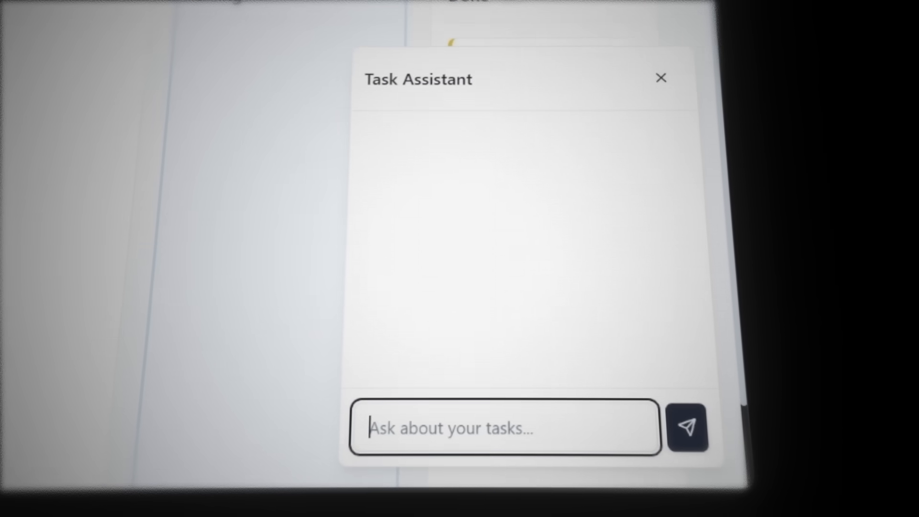
left_click(687, 427)
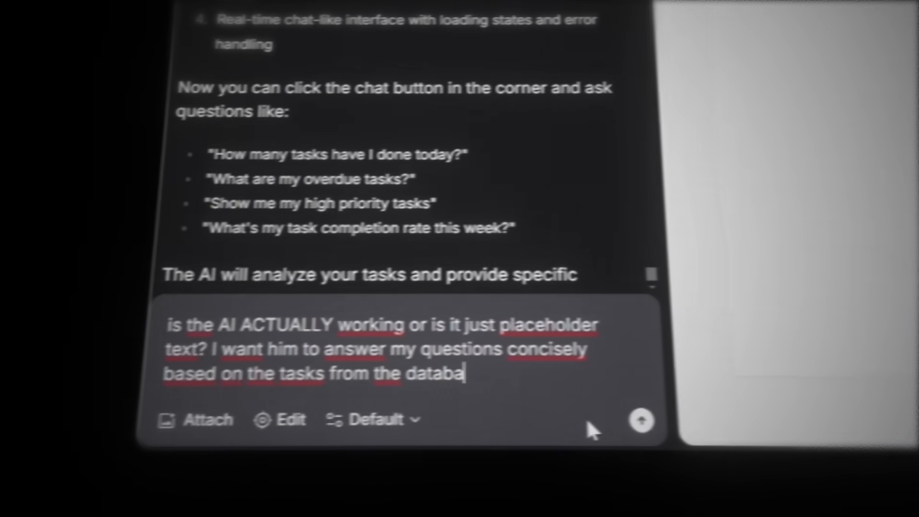
left_click(642, 422)
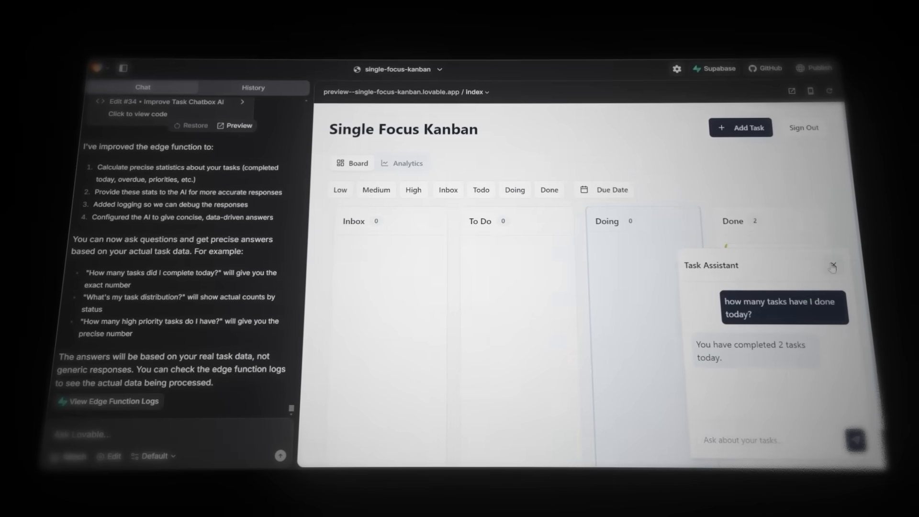
Close the Task Assistant panel to return to the Kanban board.
left_click(832, 267)
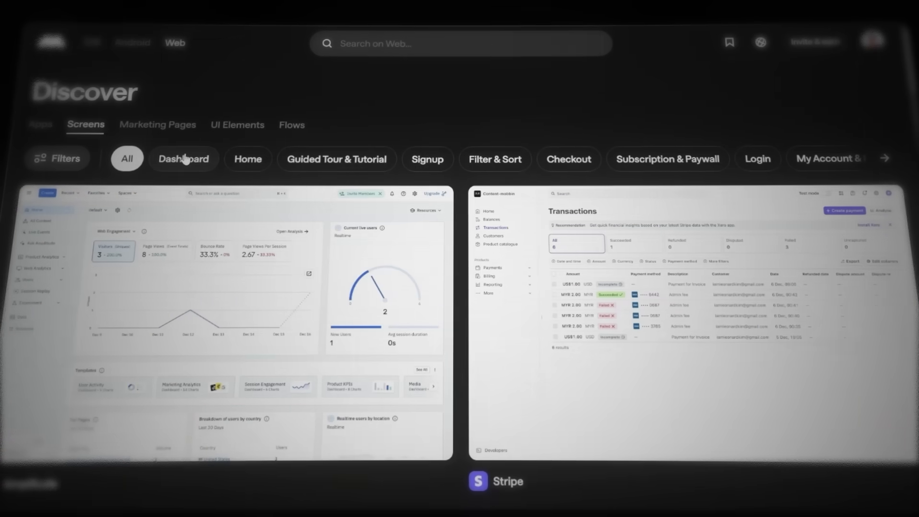
Filter Mobbin's Discover screens to Dashboard designs and browse Square, Height and folk examples.
left_click(184, 159)
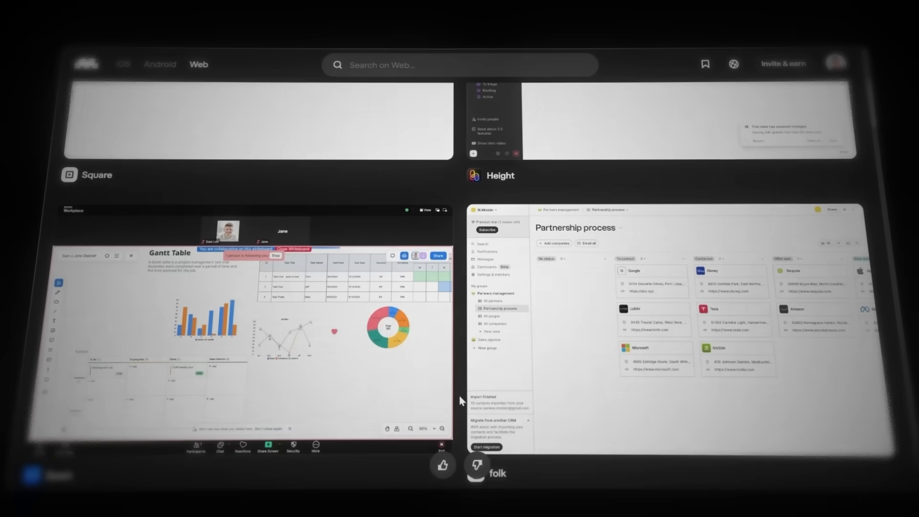
scroll("down", 3)
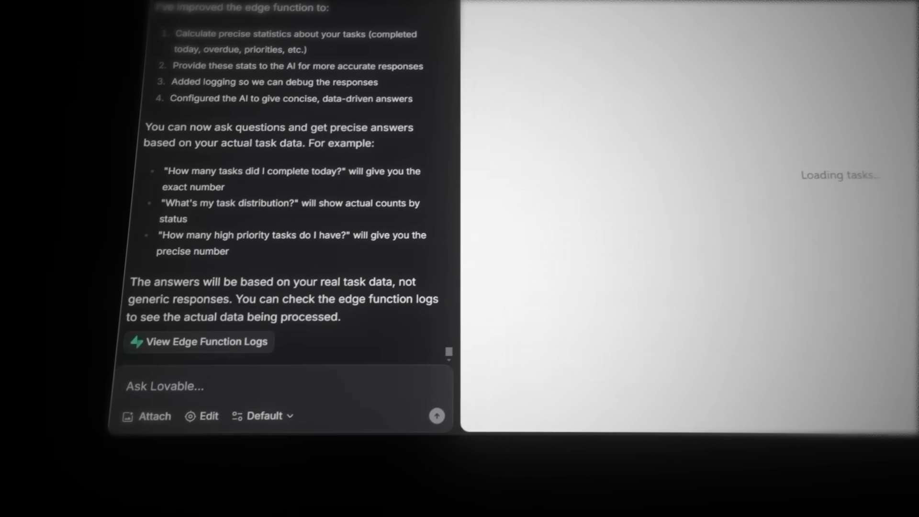
Send a prompt to restyle the UI after the attached screenshot without adding new pages.
type("use the screenshot as inspiration for how the UI should look. Do not add any pages that we don't already have in our web app. Just use the UI as")
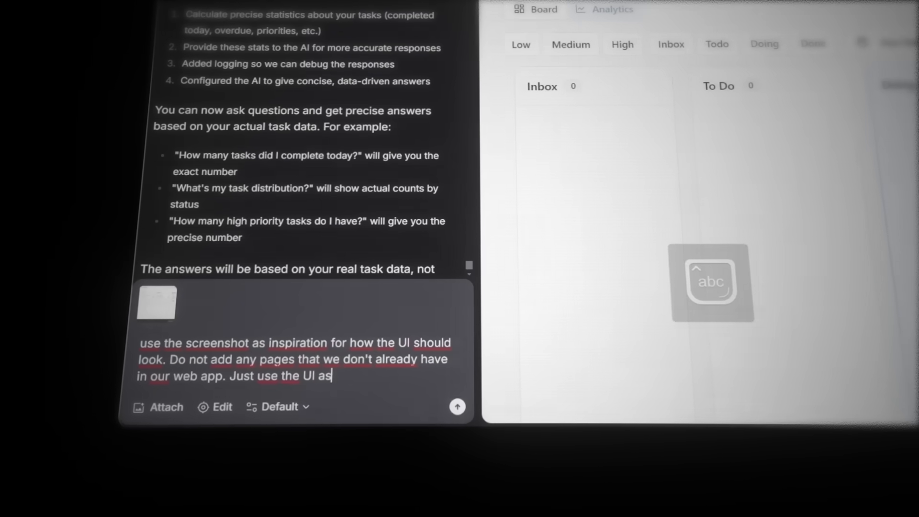
type("inspiration")
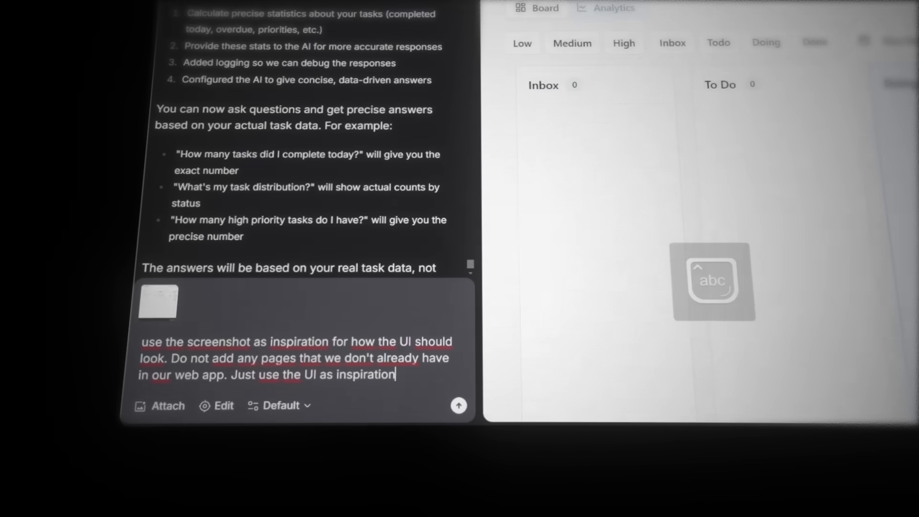
left_click(459, 405)
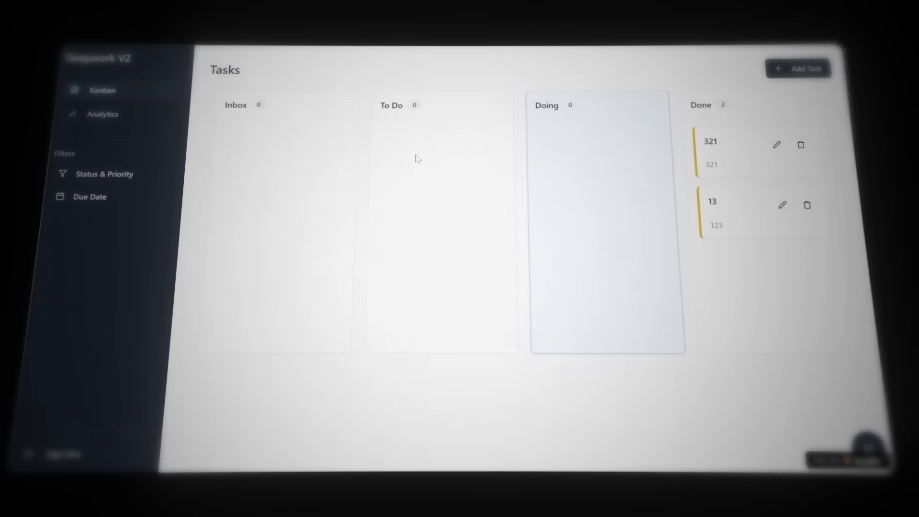
Try the Medium priority filter and ask the Task Assistant 'how many tasks do I have to do'.
left_click(103, 114)
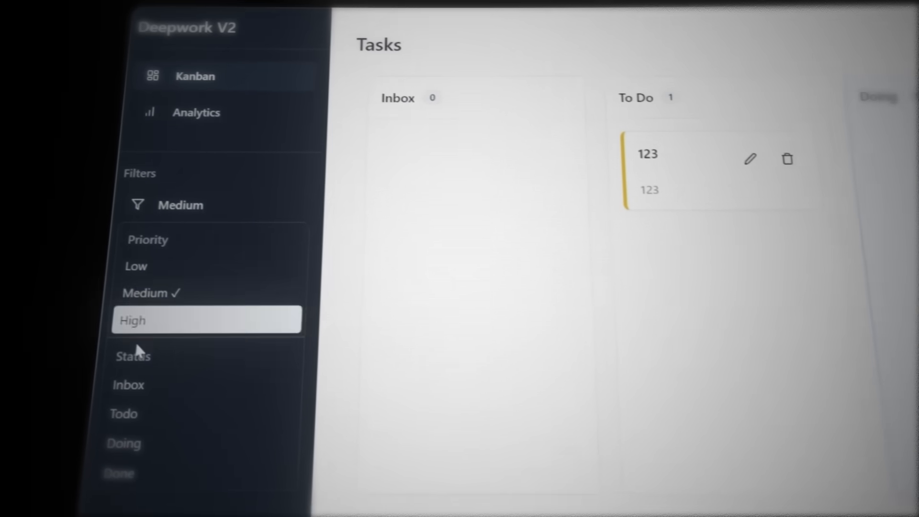
type("how many tasks do I have to do")
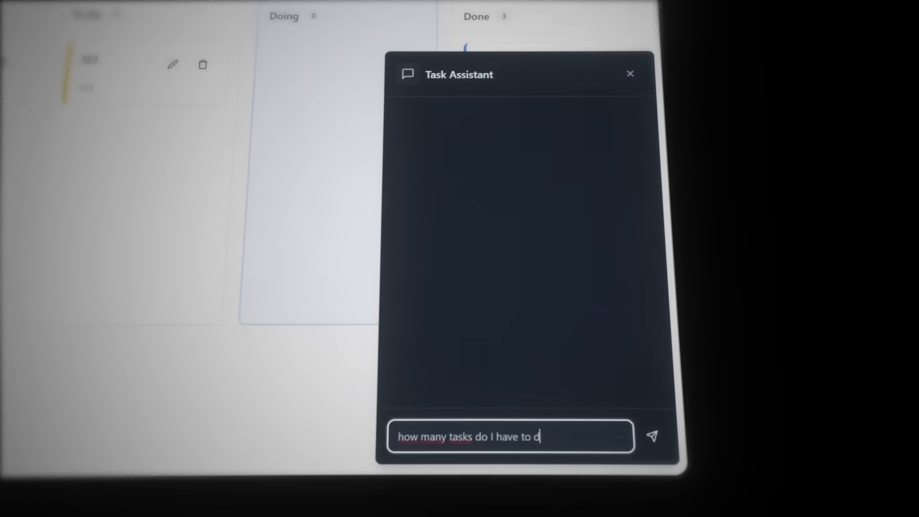
left_click(652, 437)
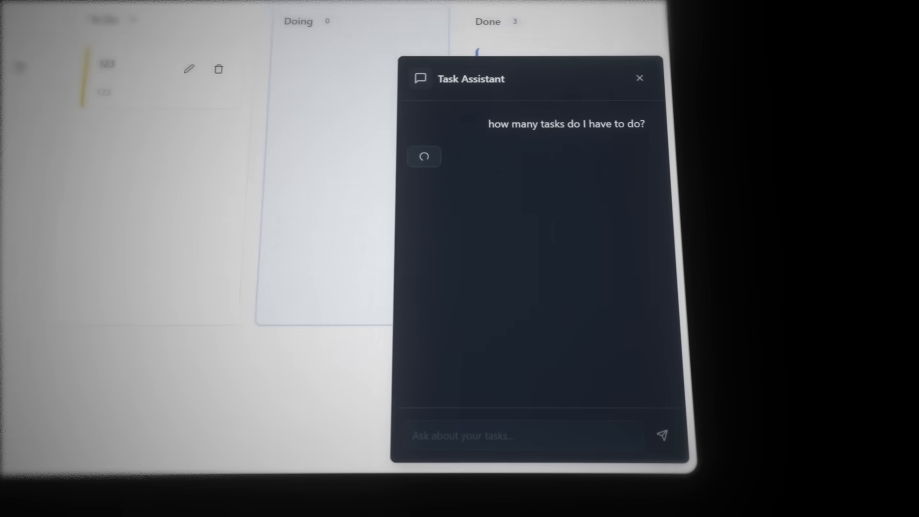
left_click(639, 77)
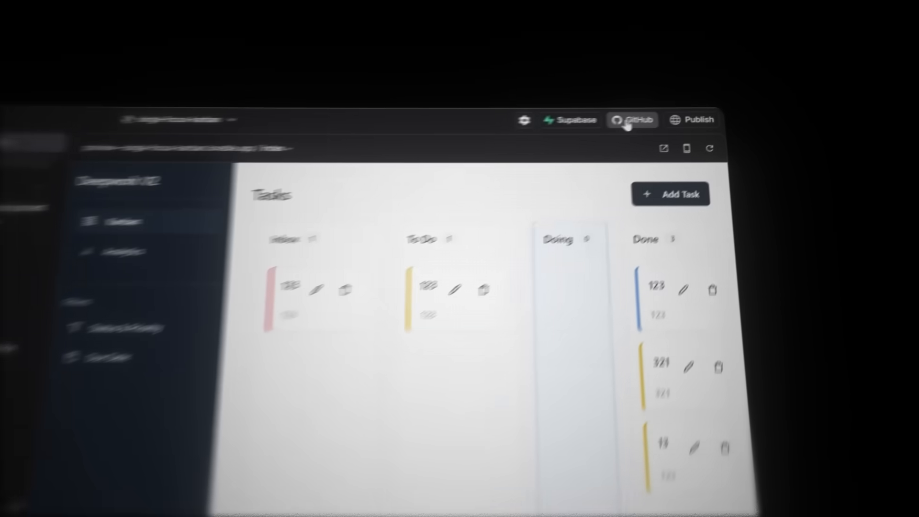
Connect the project to GitHub with all-repository access and create its repository under the account.
left_click(633, 121)
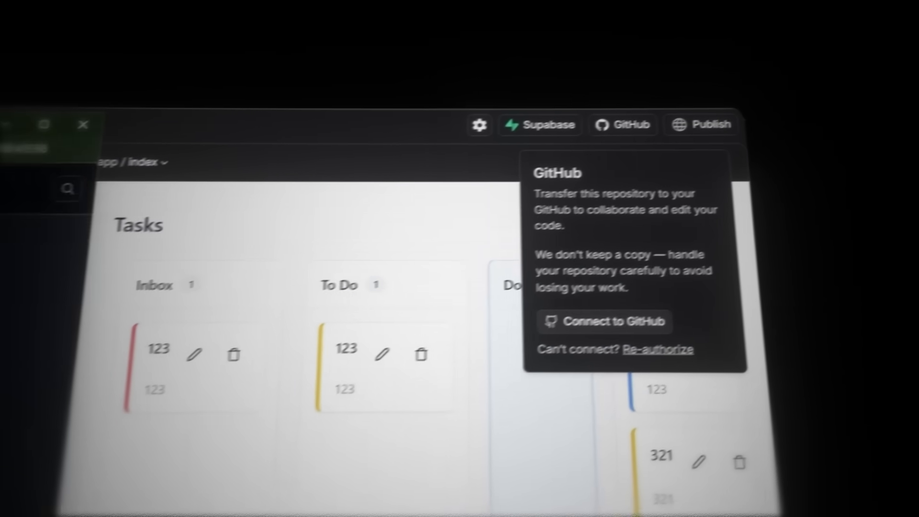
left_click(612, 322)
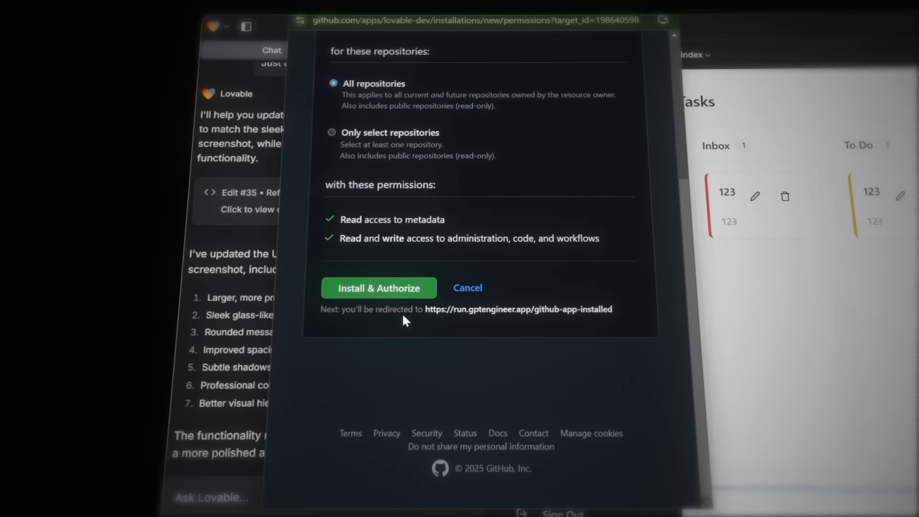
left_click(379, 289)
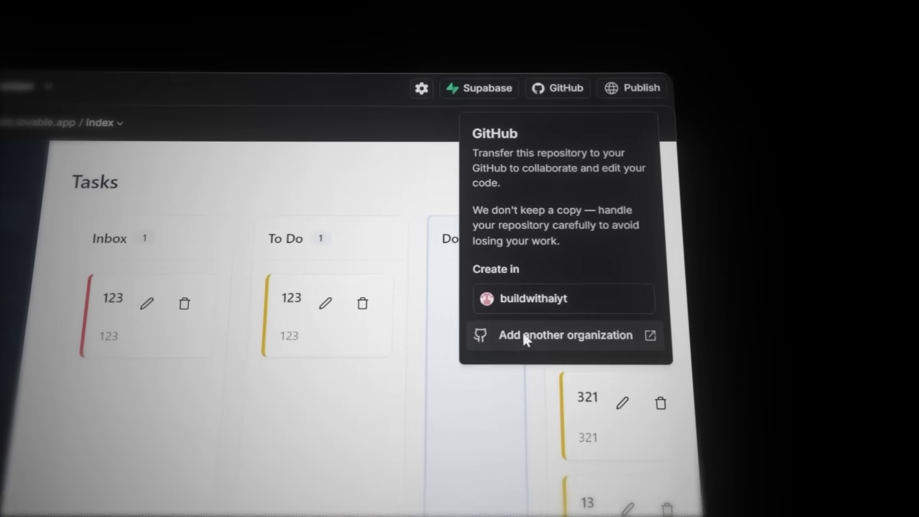
left_click(565, 335)
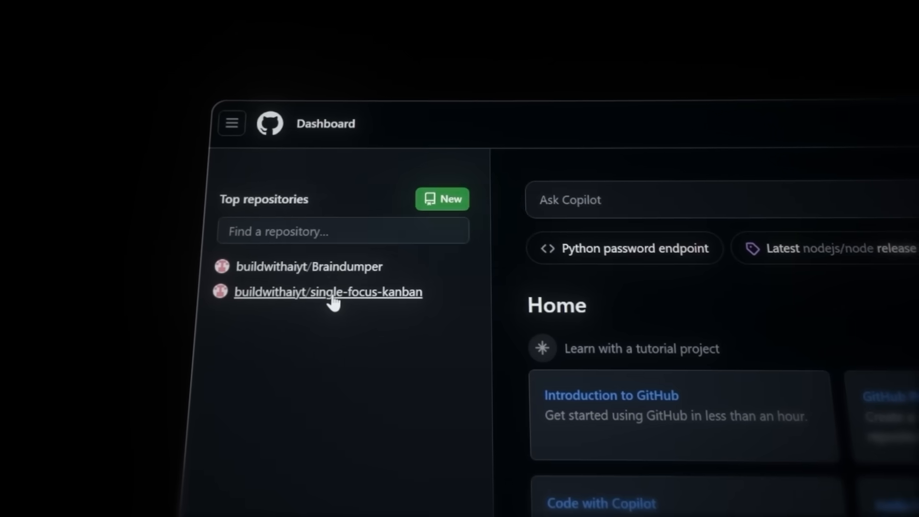
mouse_move(327, 291)
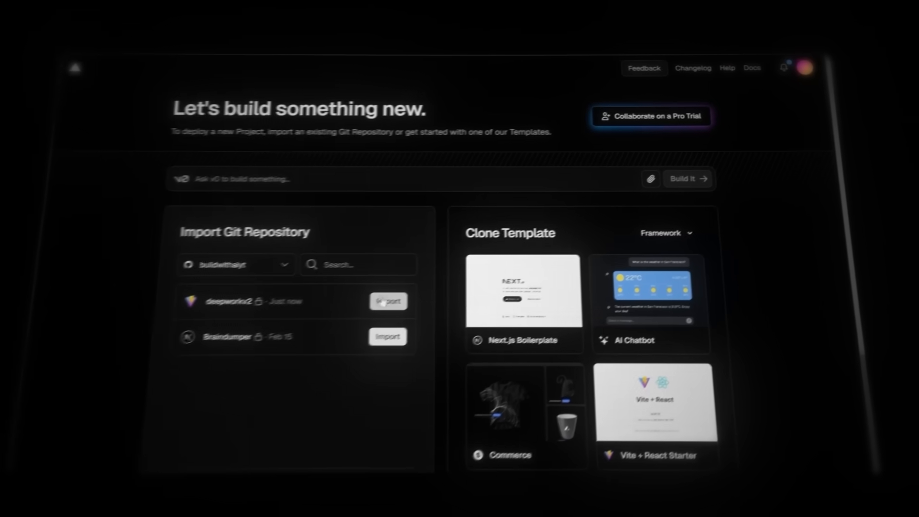
Import deepworkv2 into Vercel, deploy it as a Vite project and sign in on the live site.
left_click(387, 301)
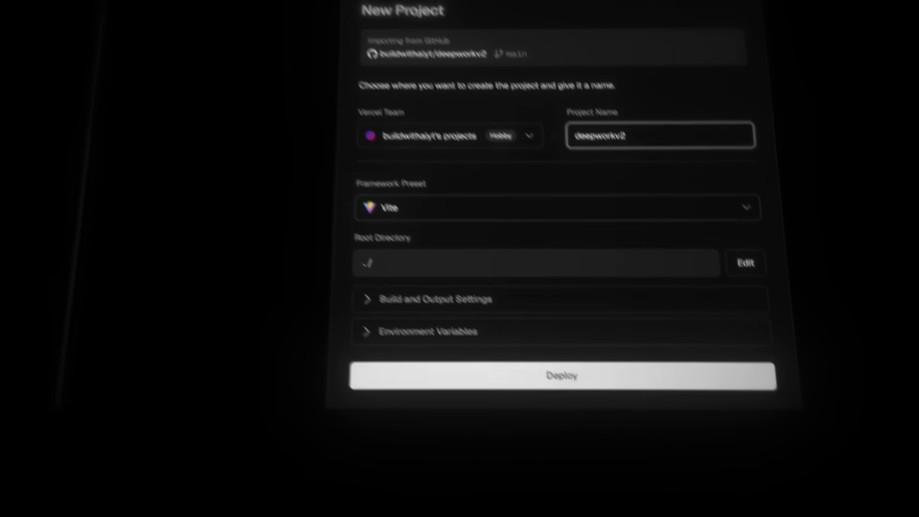
left_click(561, 376)
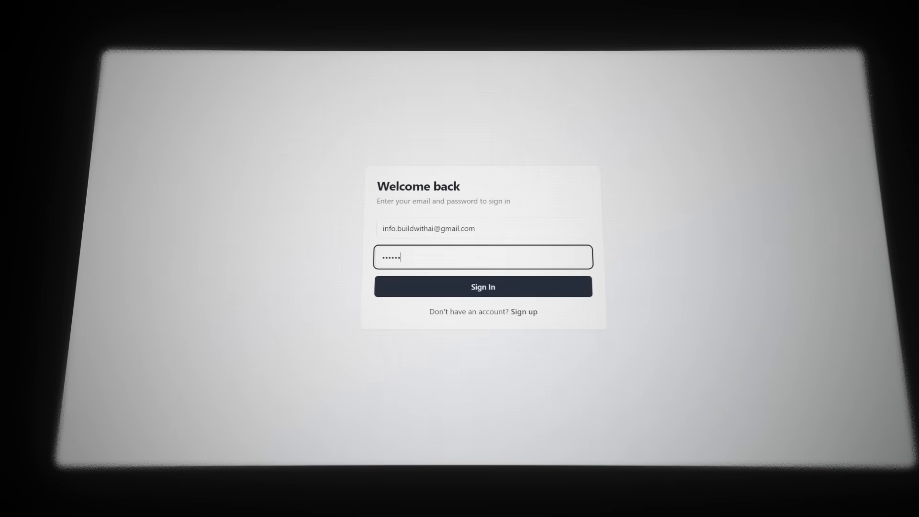
left_click(483, 286)
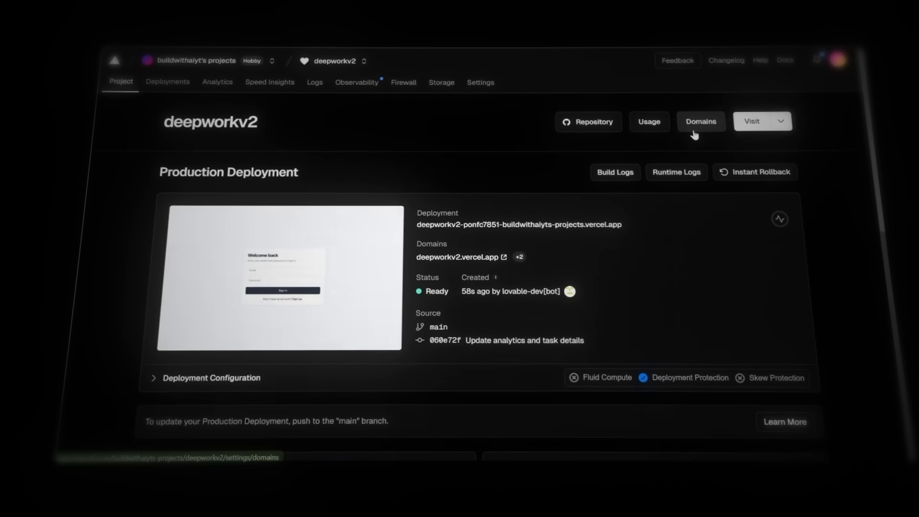
Add googlewithai.com with the recommended www redirect to the deepworkv2 project's domains.
left_click(701, 121)
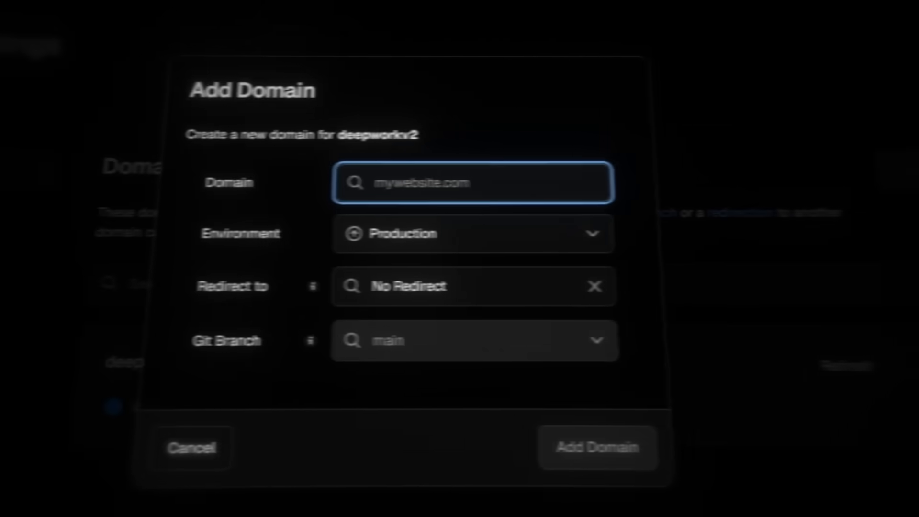
type("googlewithai.com")
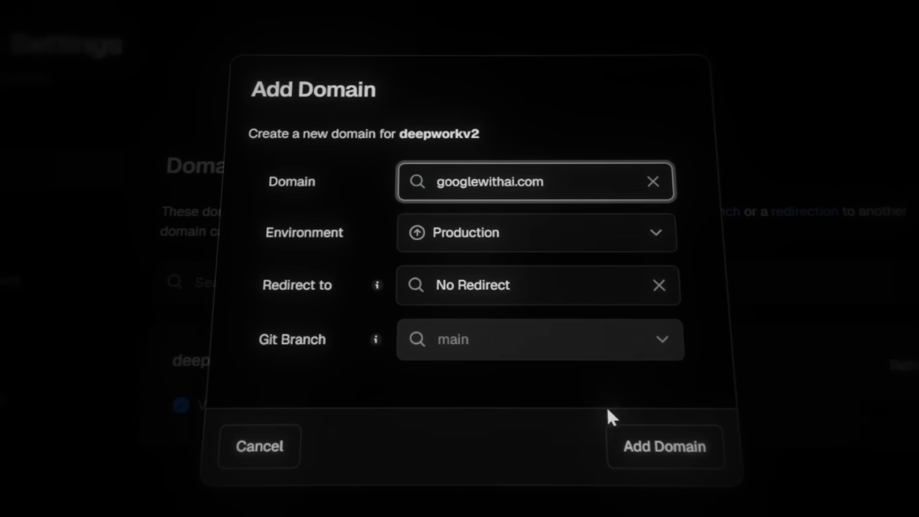
left_click(665, 446)
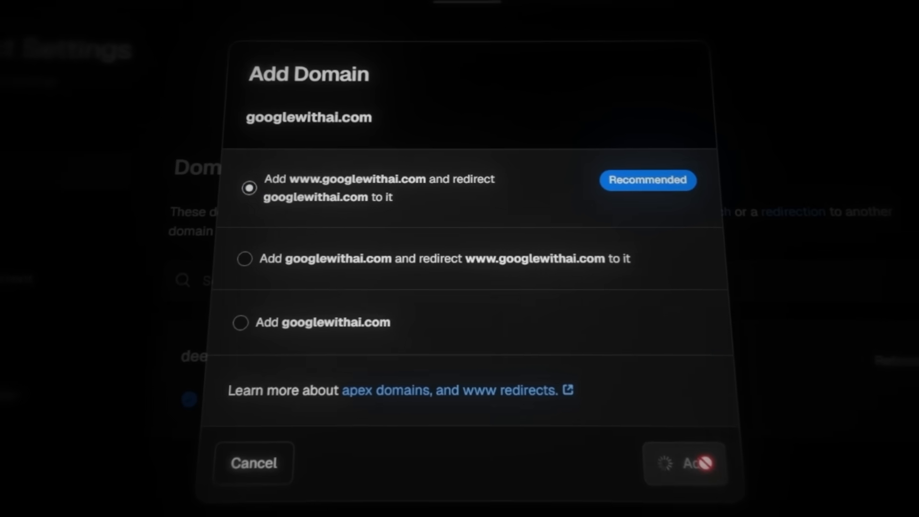
left_click(685, 463)
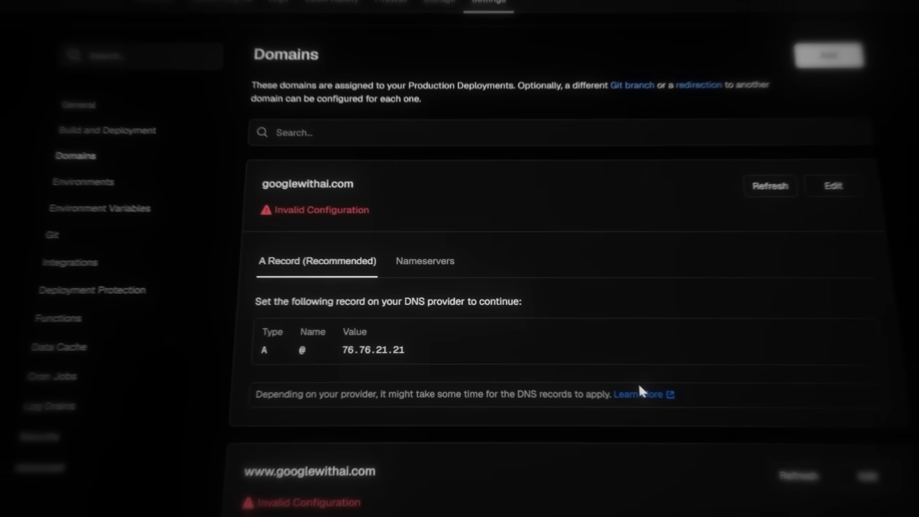
scroll("down", 3)
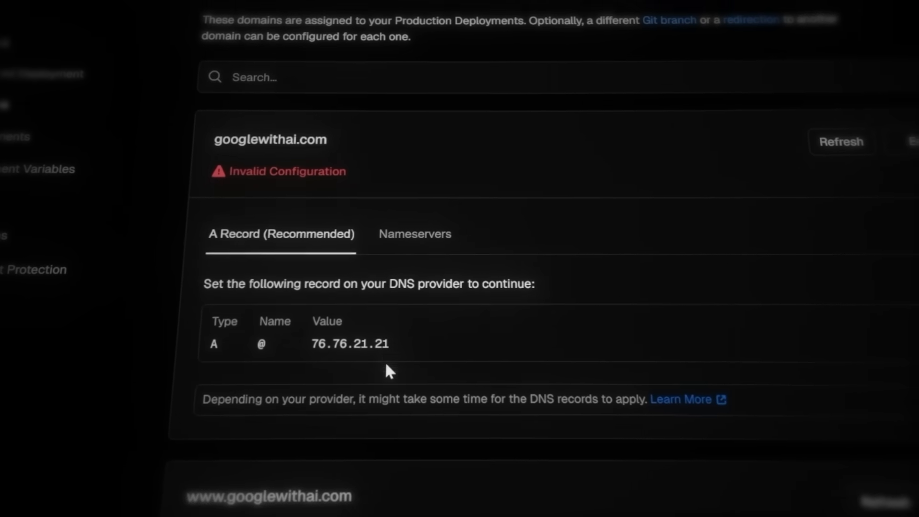
scroll("down", 3)
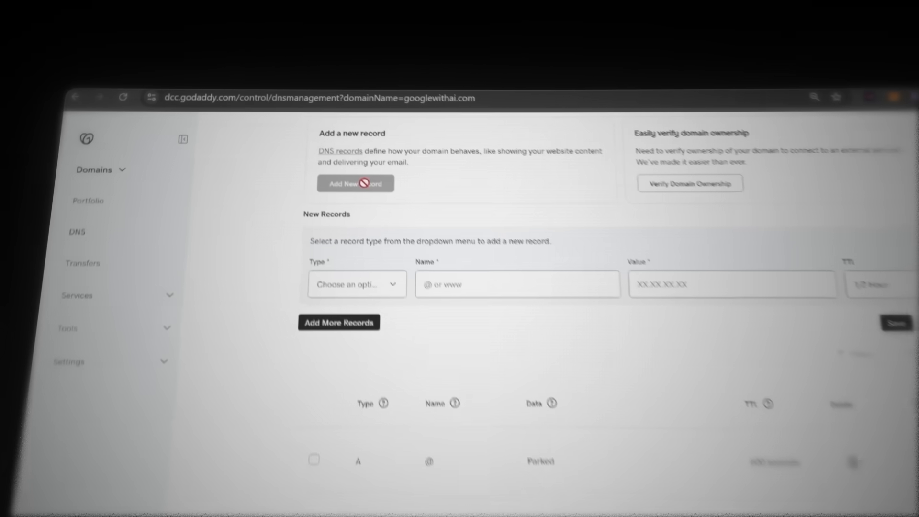
Save the A @ 76.76.21.21 and www CNAME records, then load the live site at googlewithai.com.
left_click(896, 323)
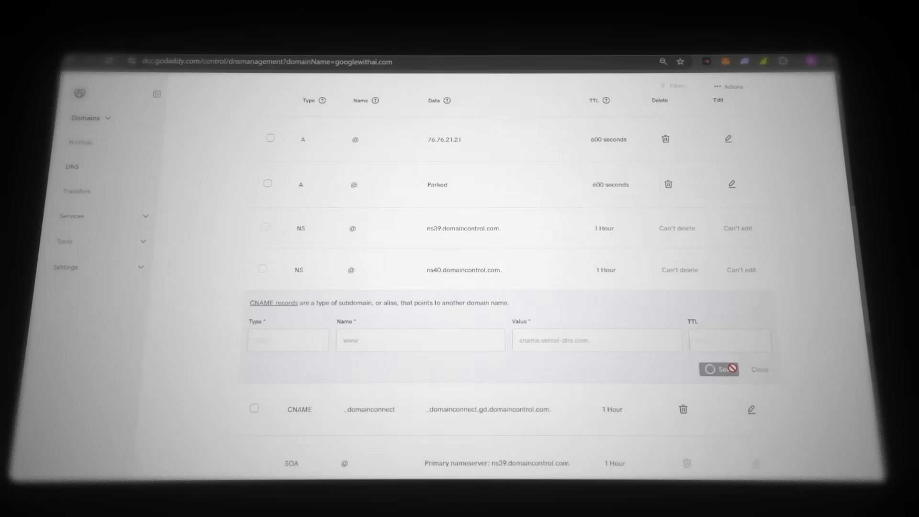
left_click(719, 369)
type("goo")
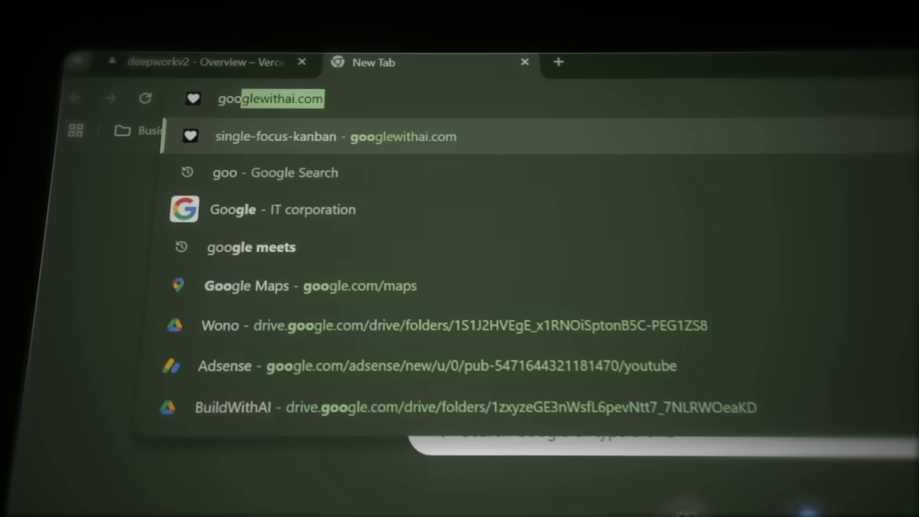
left_click(336, 137)
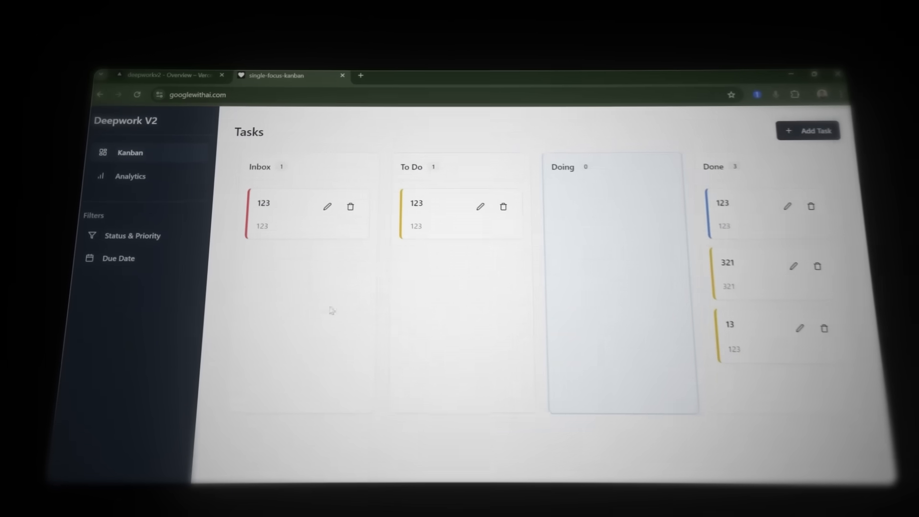